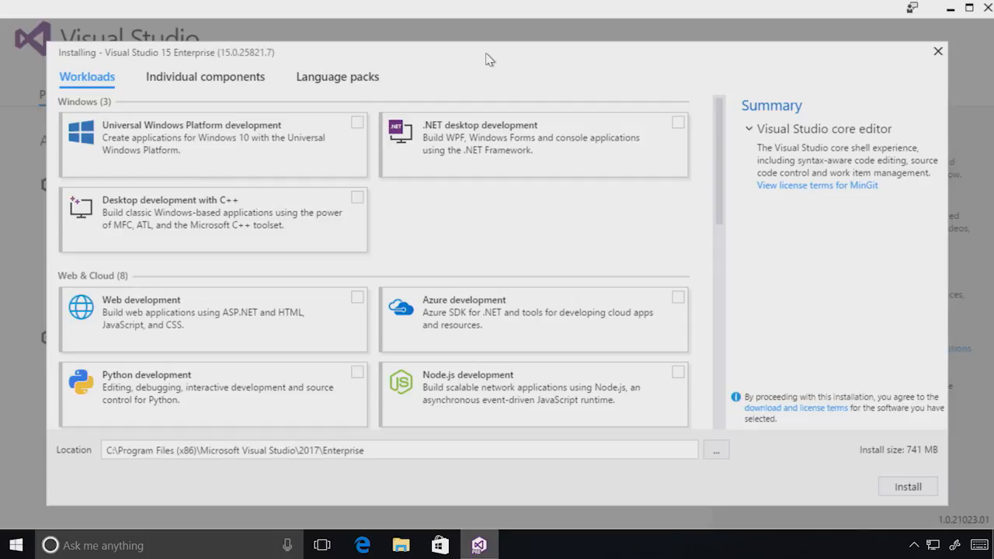
mouse_move(330, 133)
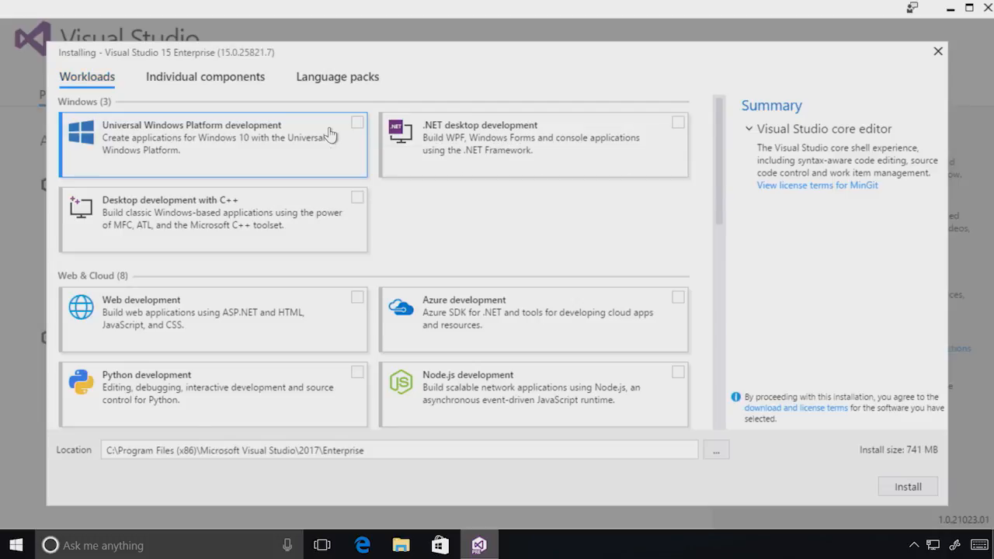
Tick the Universal Windows Platform development workload, bringing the install size to 7.36 GB
click(357, 122)
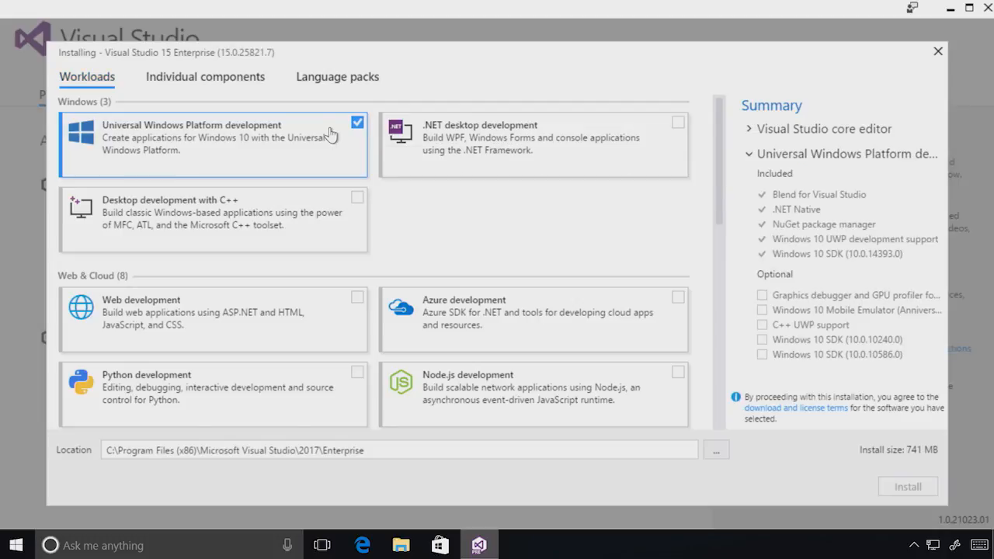
click(356, 122)
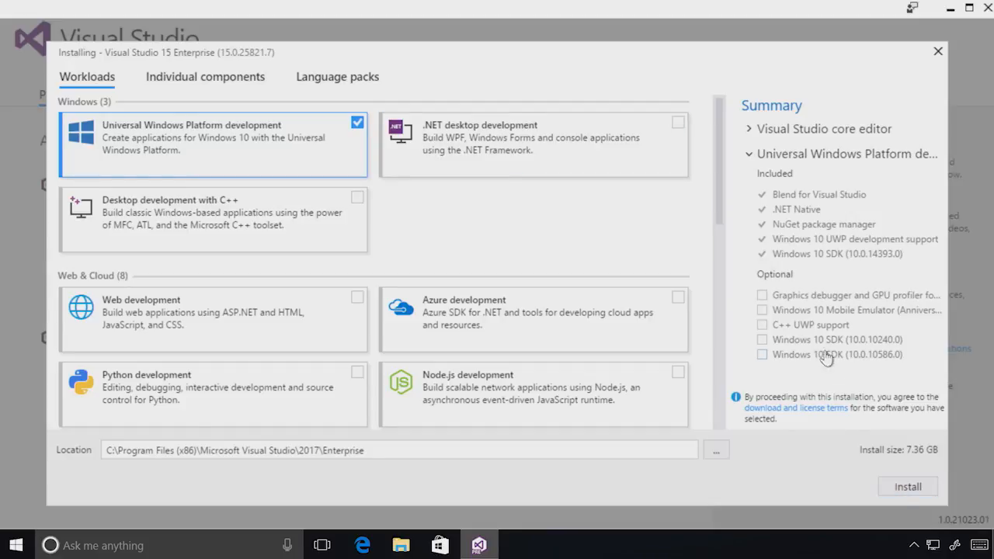
mouse_move(810, 325)
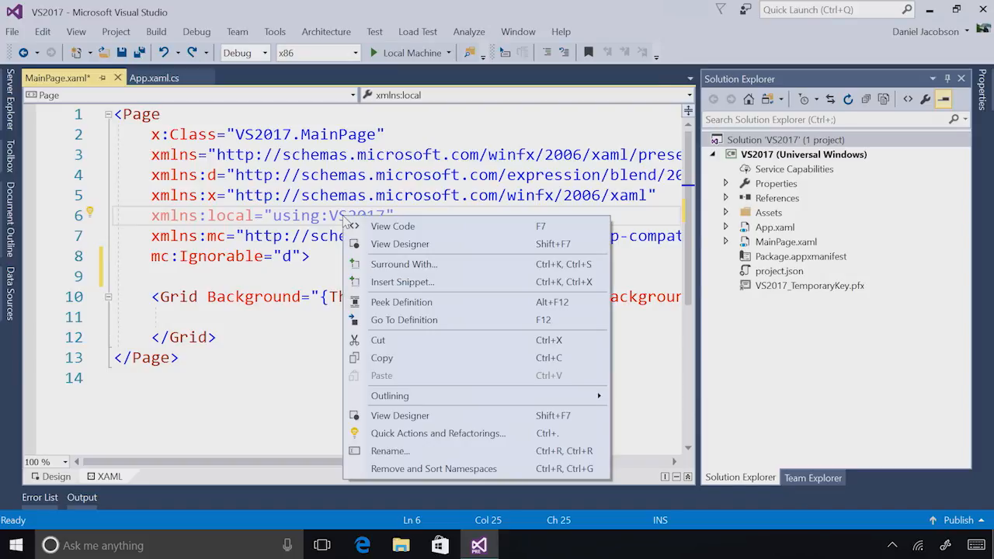
mouse_move(431, 469)
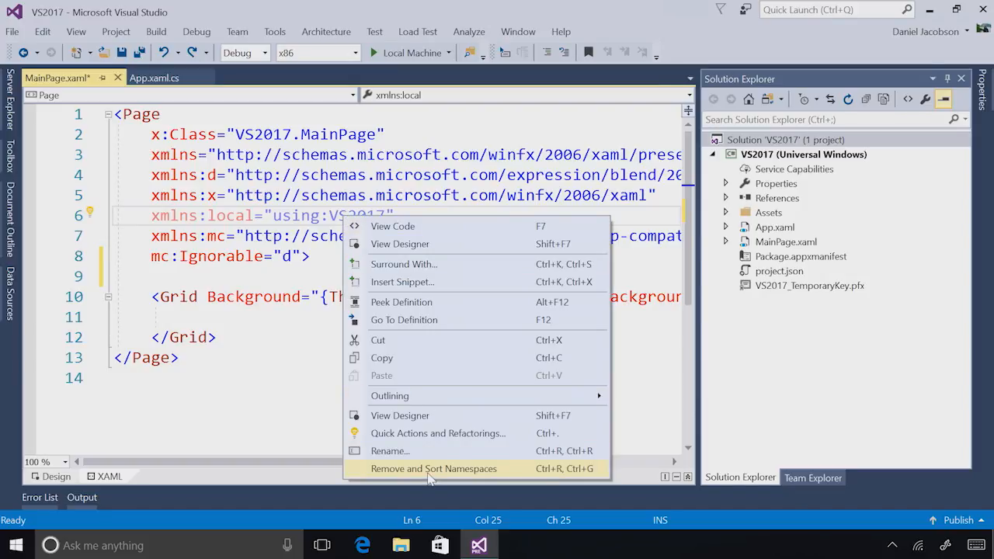
Remove the unused xmlns:local declaration from MainPage.xaml with Remove and Sort Namespaces
click(433, 468)
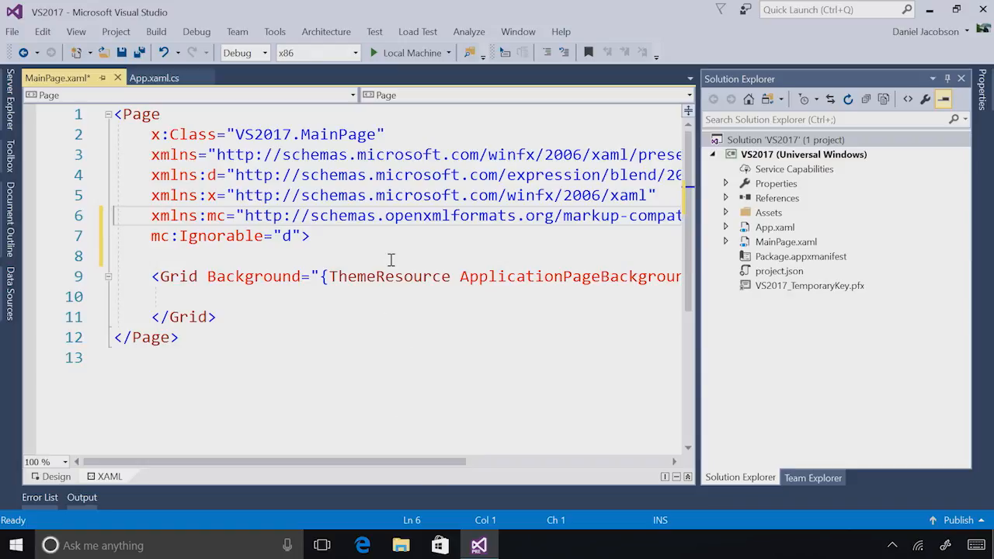
Add a Page.Resources section and import the System.Collections namespace via the light bulb
text(<)
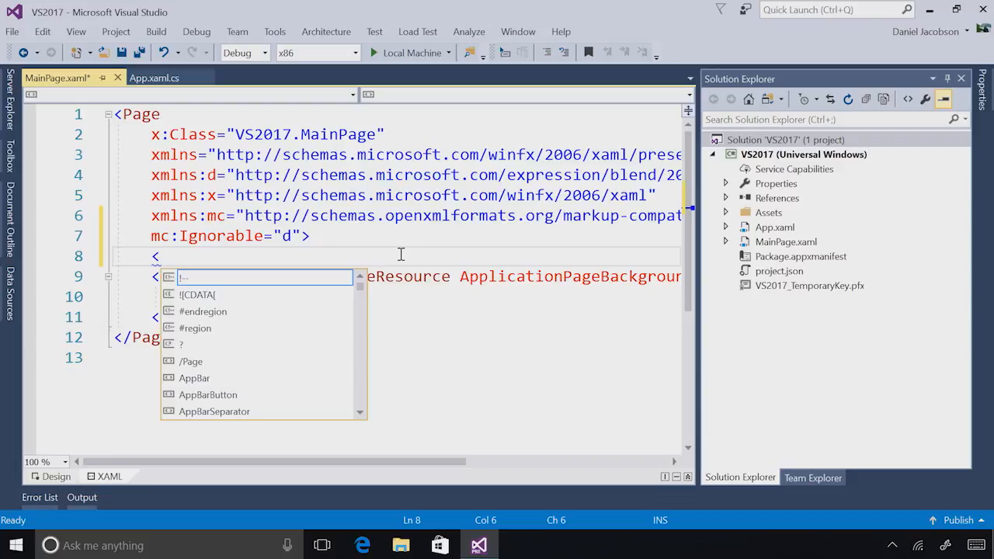
text(Page)
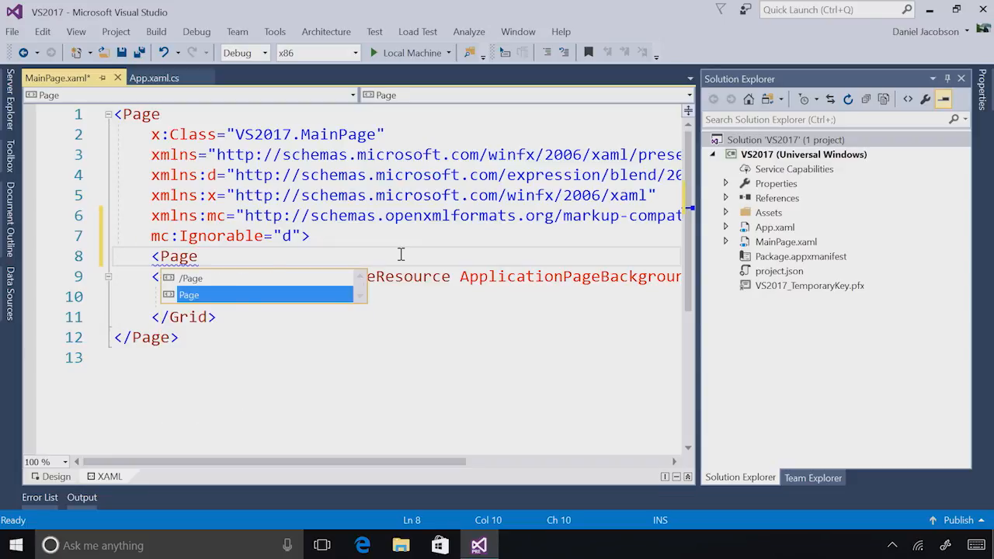
text(.Resources>)
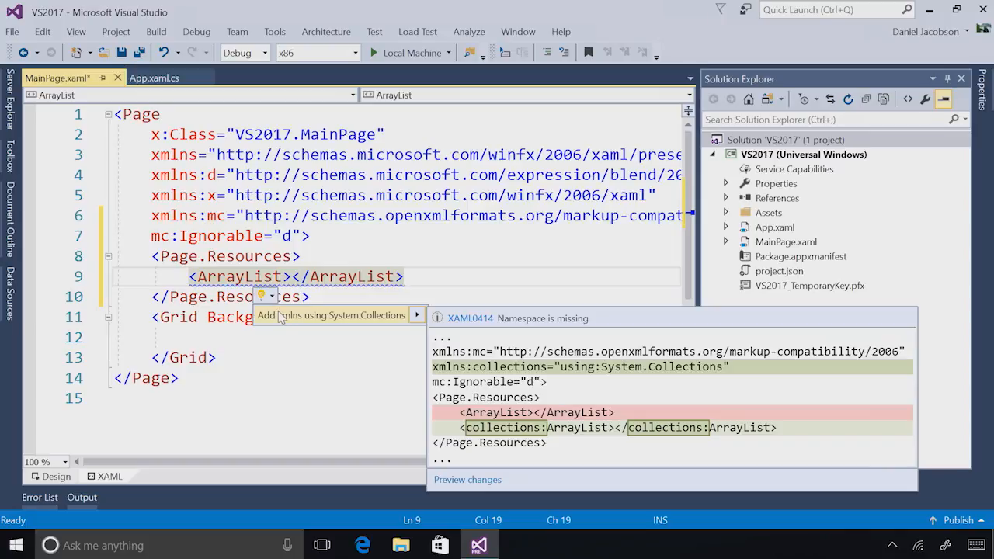
click(265, 315)
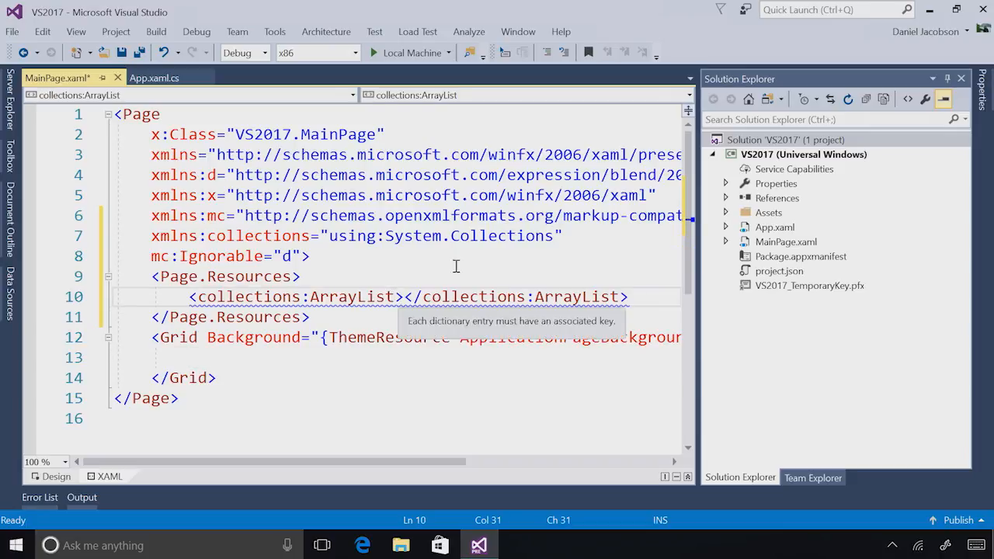
Key the ArrayList resource as MyAL and add an ArrayList inside the Grid
text(x:Key="")
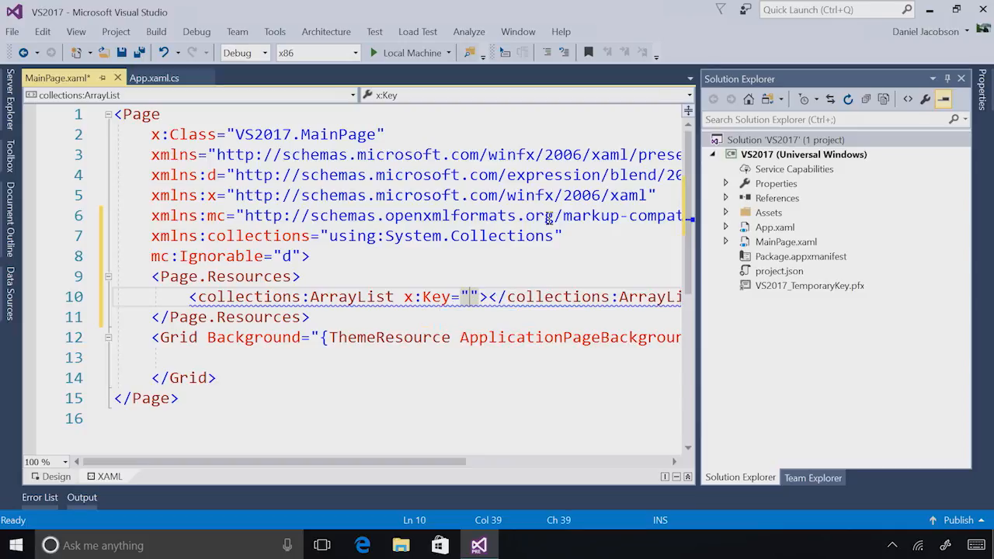
text(MyAL)
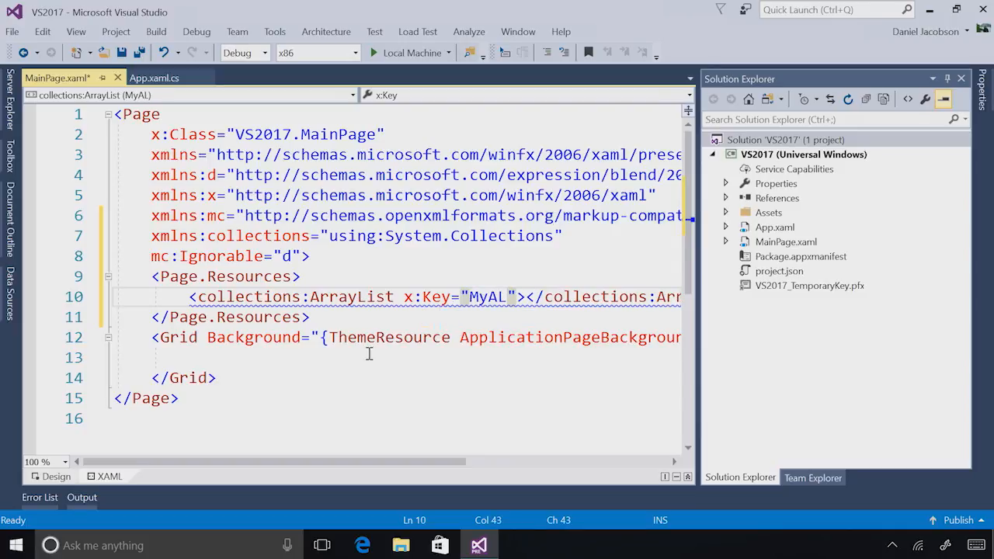
text(ArrayList></ArrayList>)
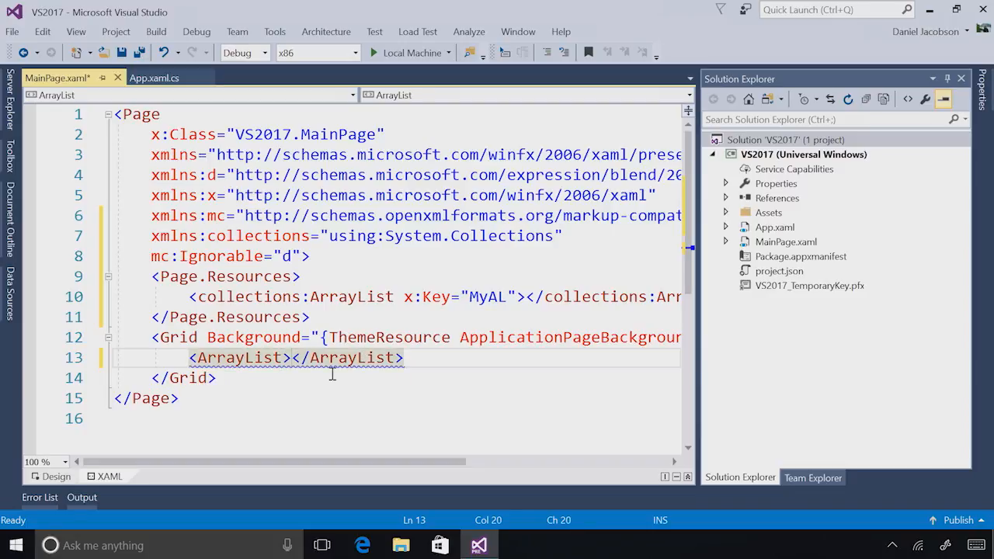
click(322, 376)
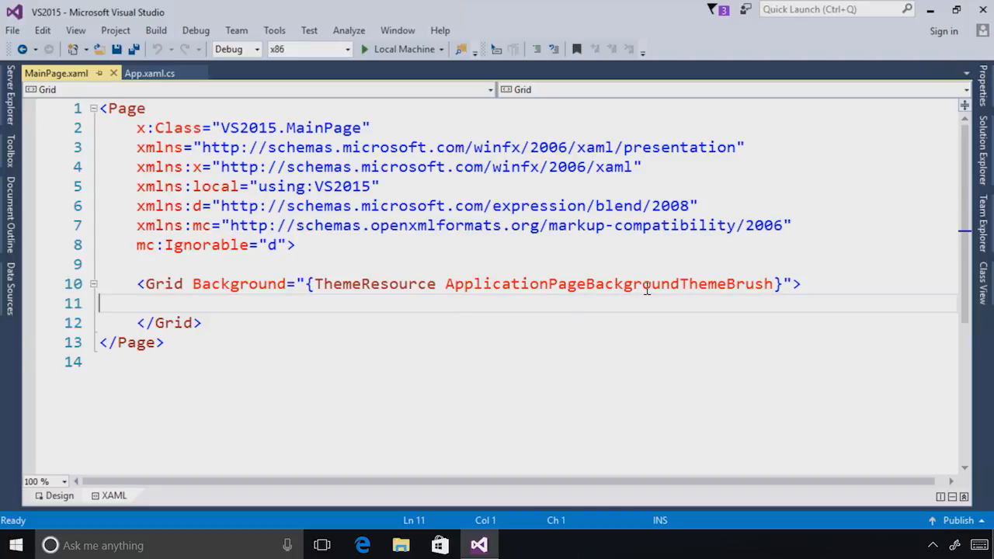
Replace the Grid's ThemeResource Background value by typing 'Pink' through IntelliSense
double_click(613, 284)
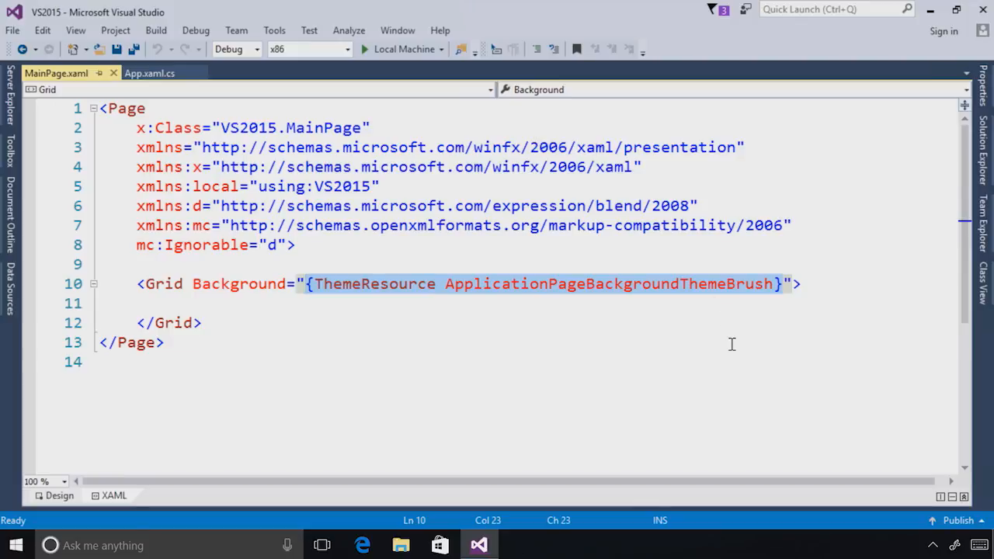
text(P">)
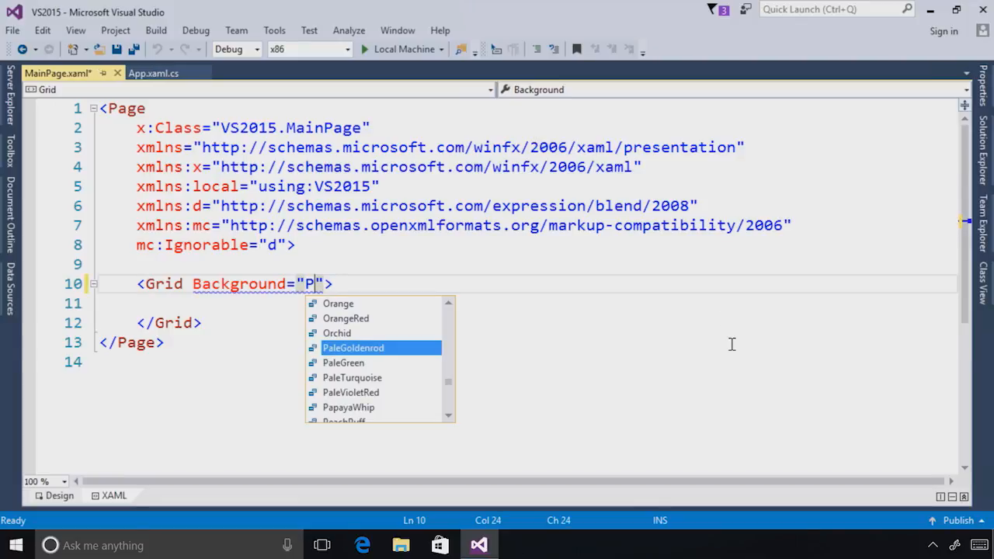
text(ink)
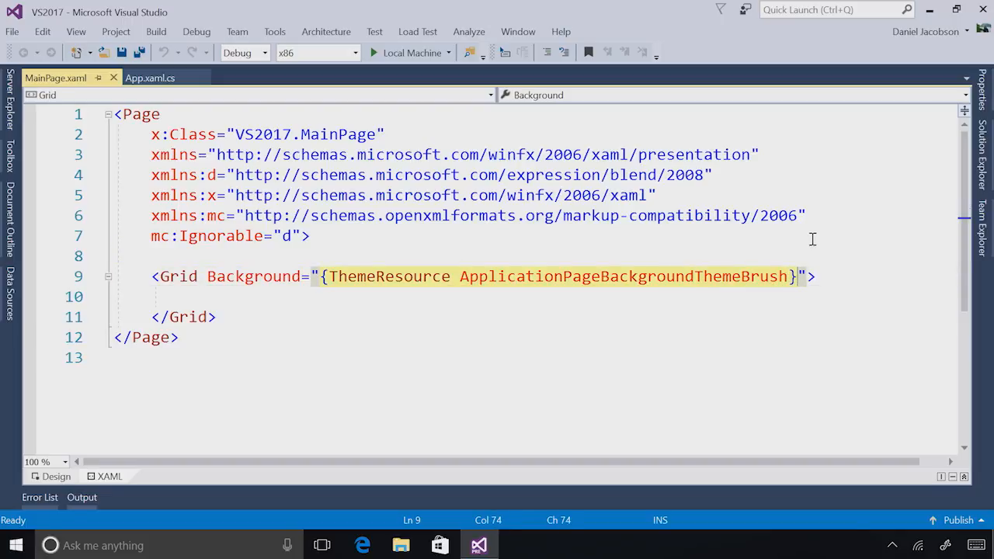
Type 'Pi' in the Grid Background value to filter IntelliSense's colour list
text(P">)
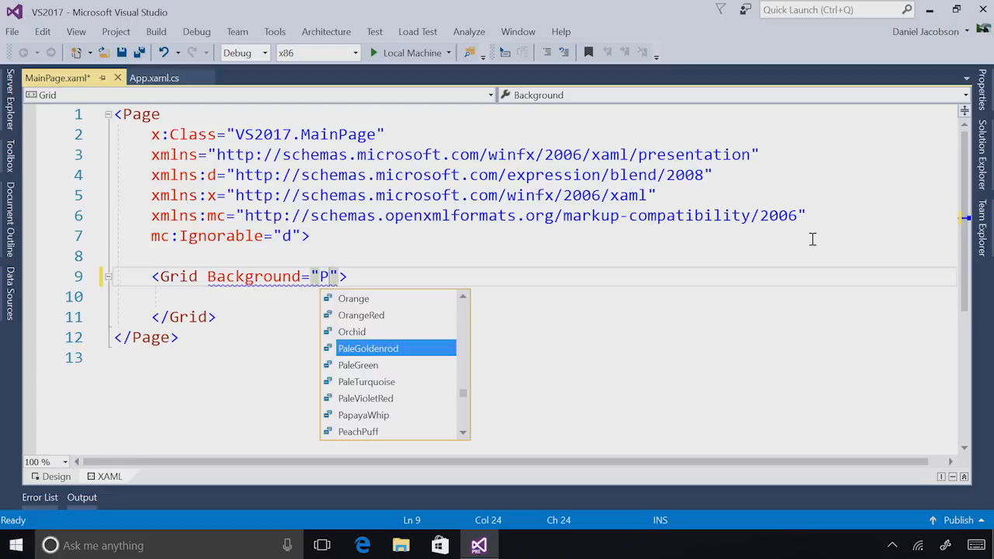
text(i)
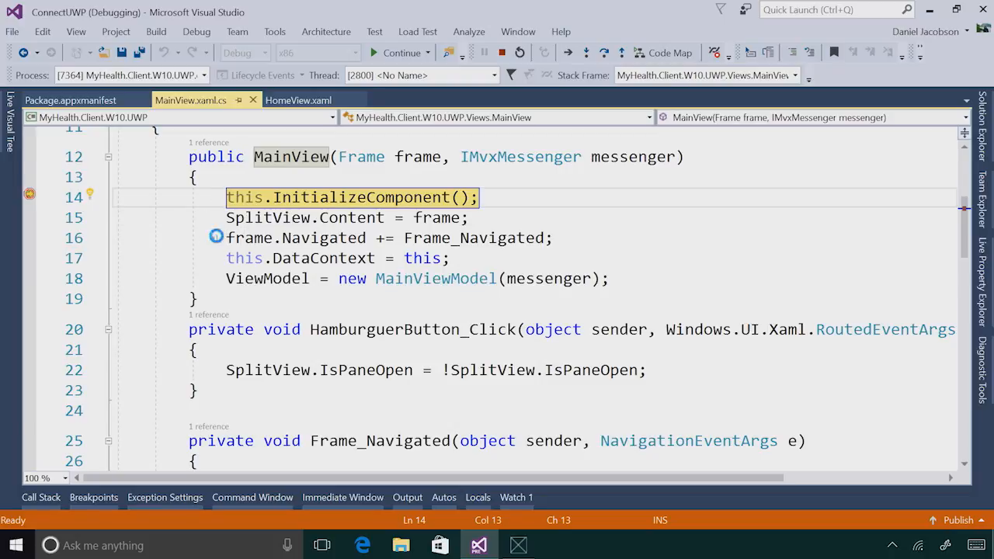
Step past the breakpoint with F10 to reach frame.Navigated and resume the app
key(F10)
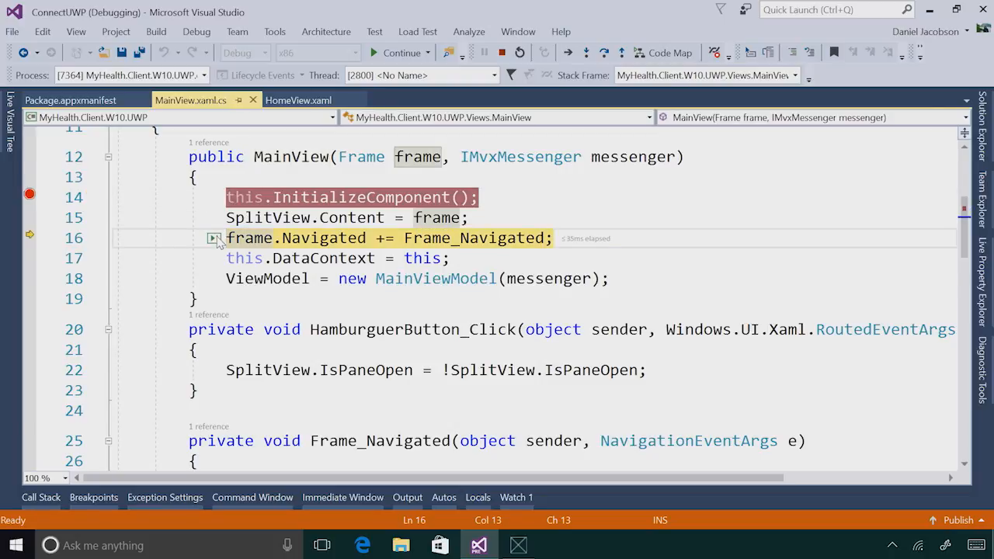
mouse_move(215, 239)
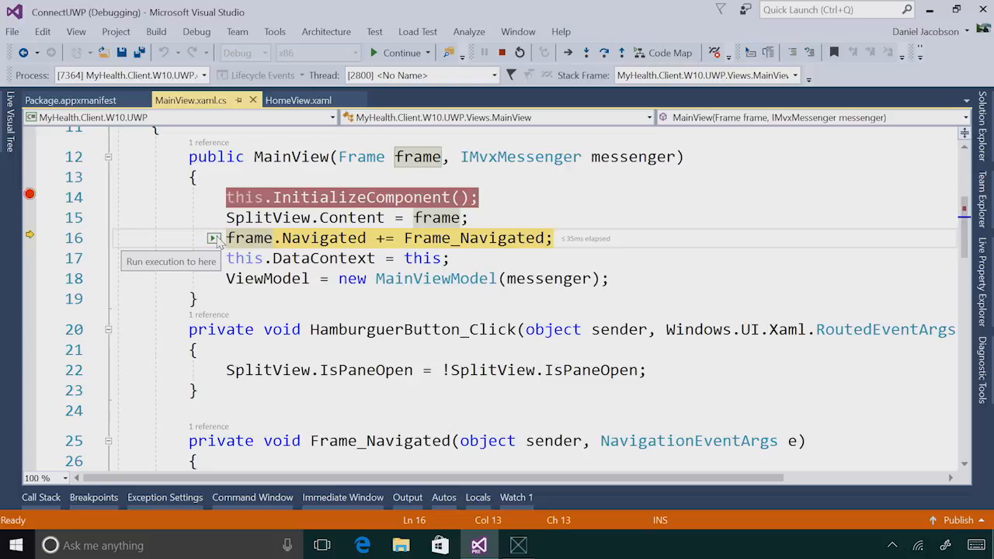
key(F10)
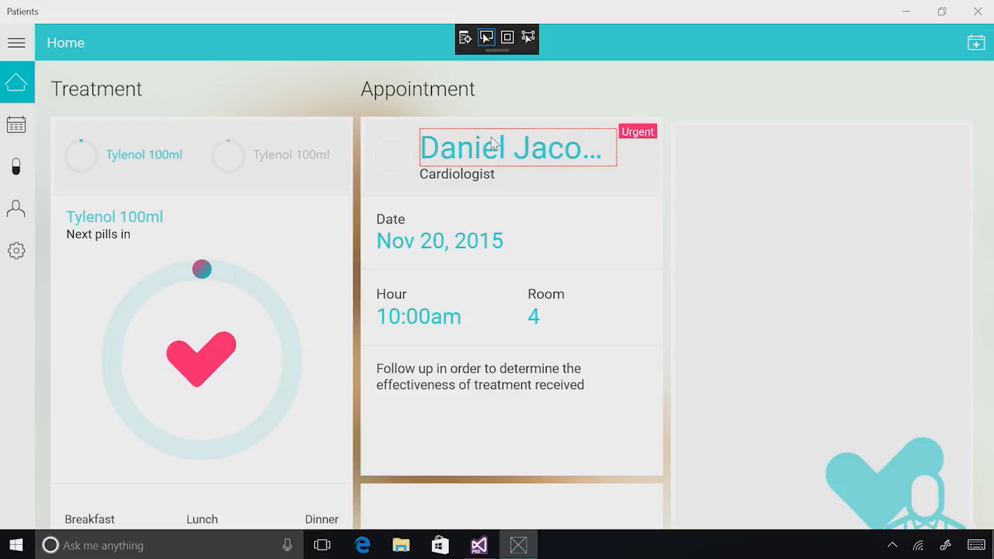
mouse_move(501, 148)
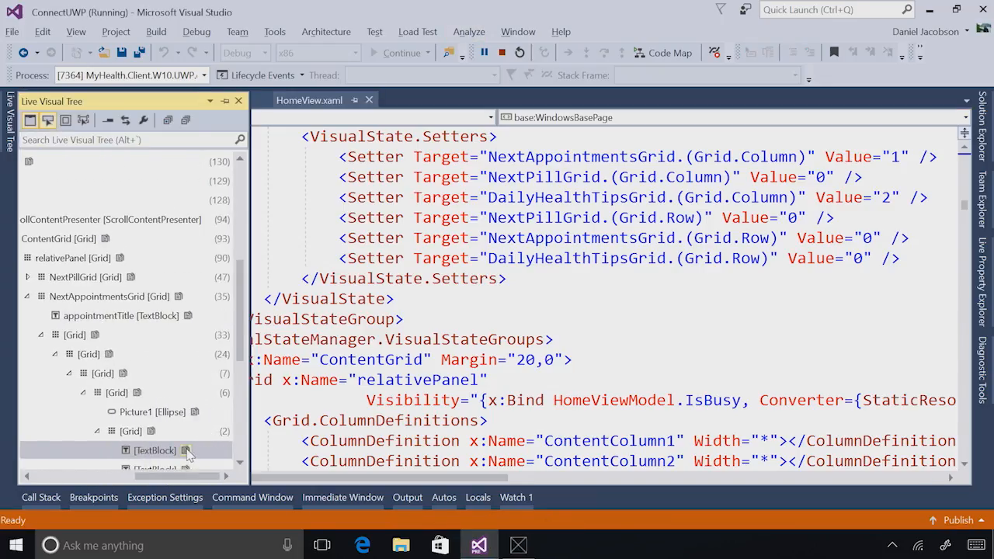
Jump to the doctor-name TextBlock's source markup in HomeView.xaml
click(155, 451)
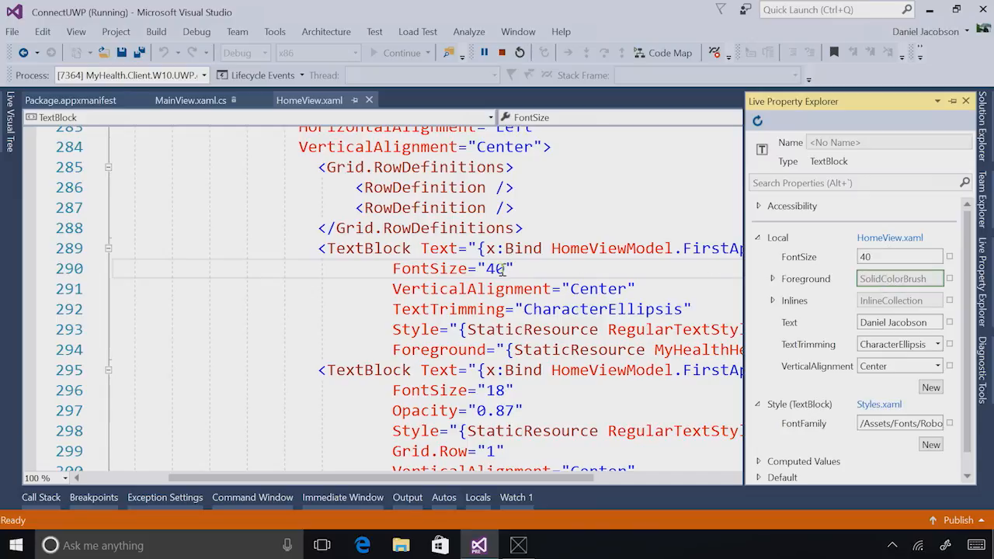
Edit the doctor-name TextBlock's FontSize attribute in HomeView.xaml from 40 to 34
click(536, 268)
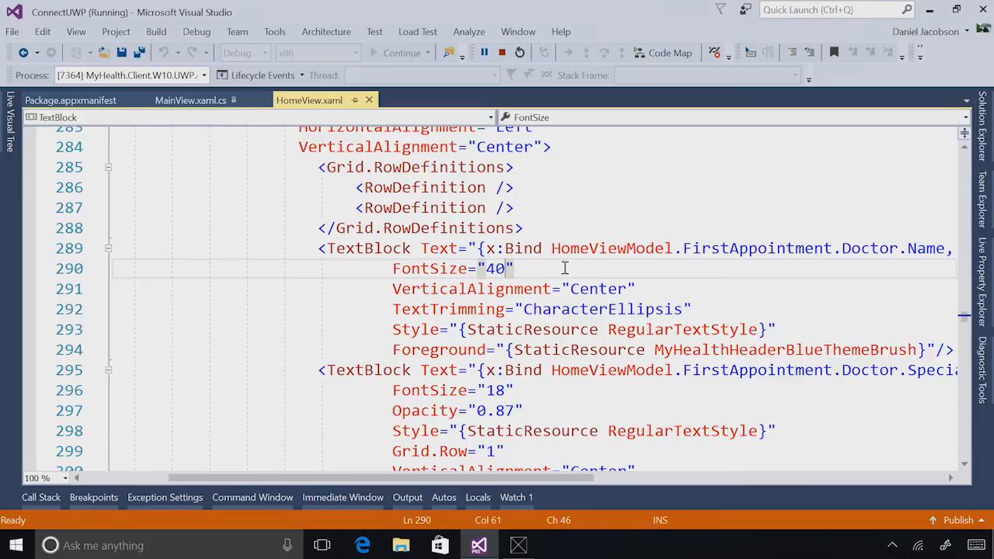
key(BackSpace)
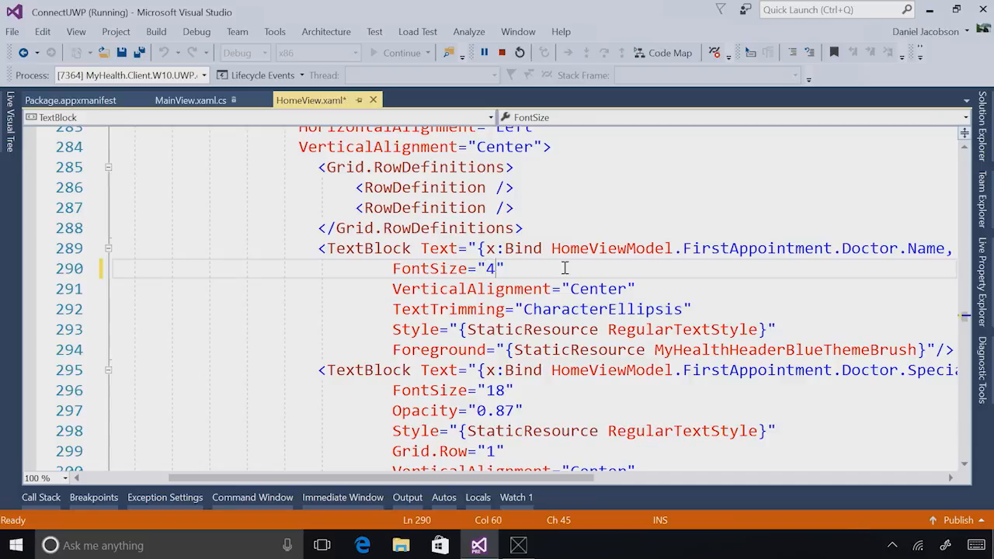
text(3)
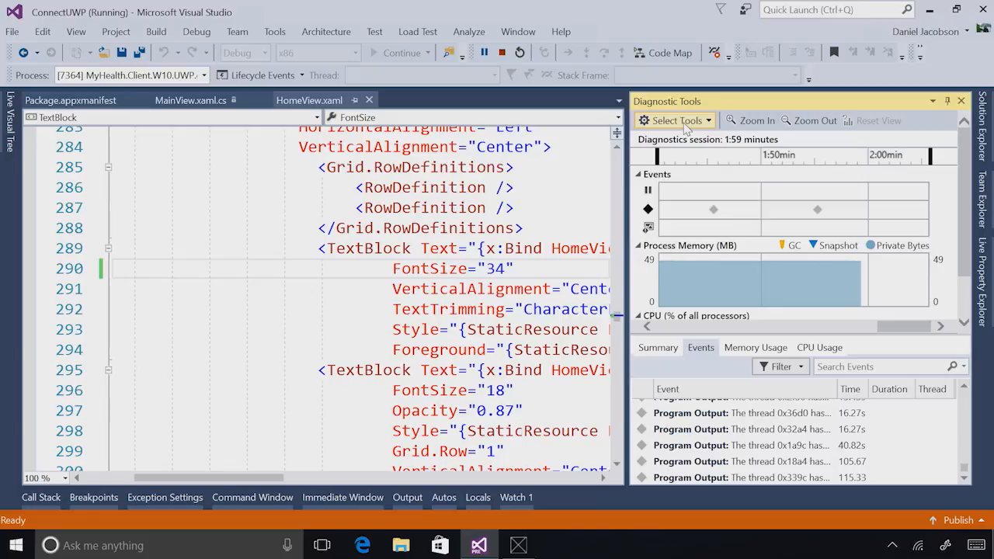
Enable UI Analysis, review its event filter categories, and search events for 'radio'
click(672, 121)
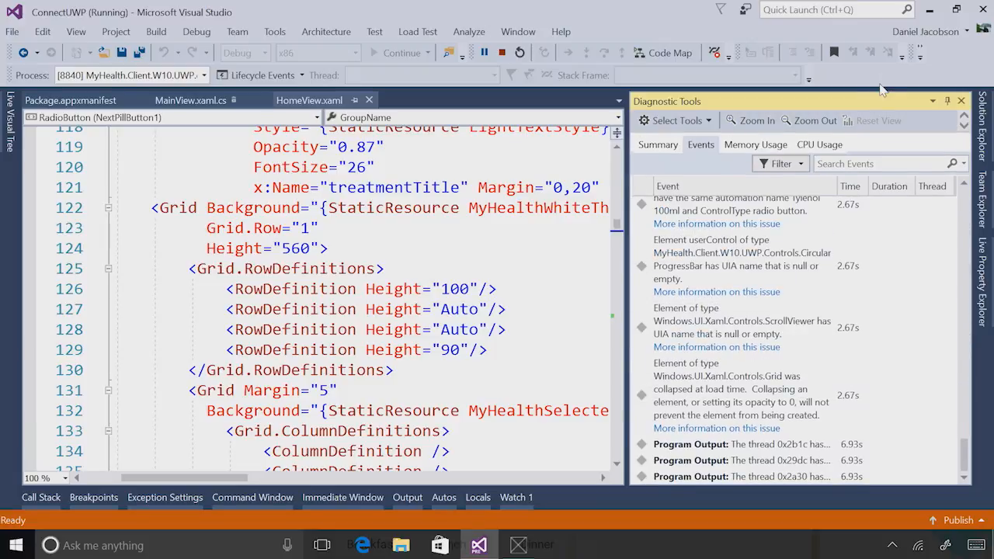
click(778, 163)
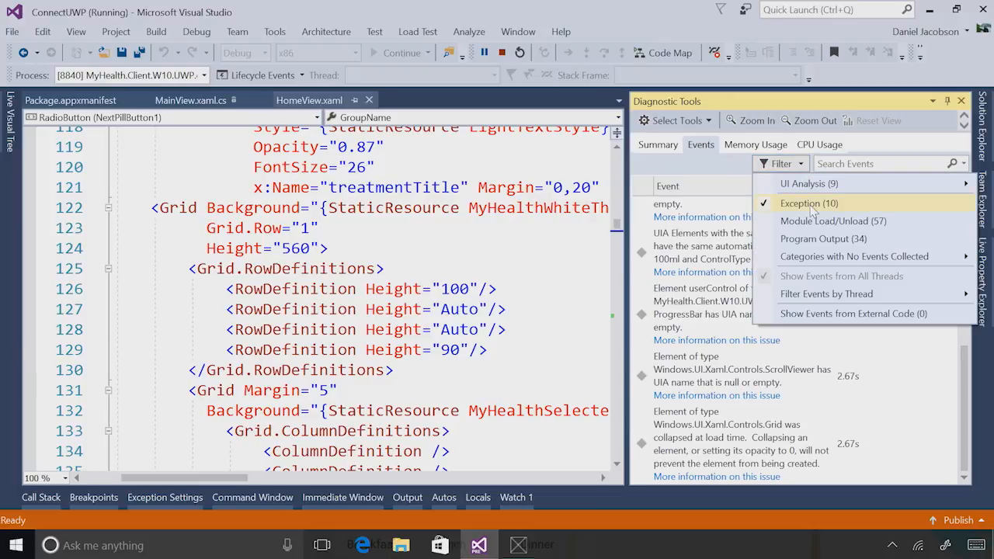
mouse_move(809, 183)
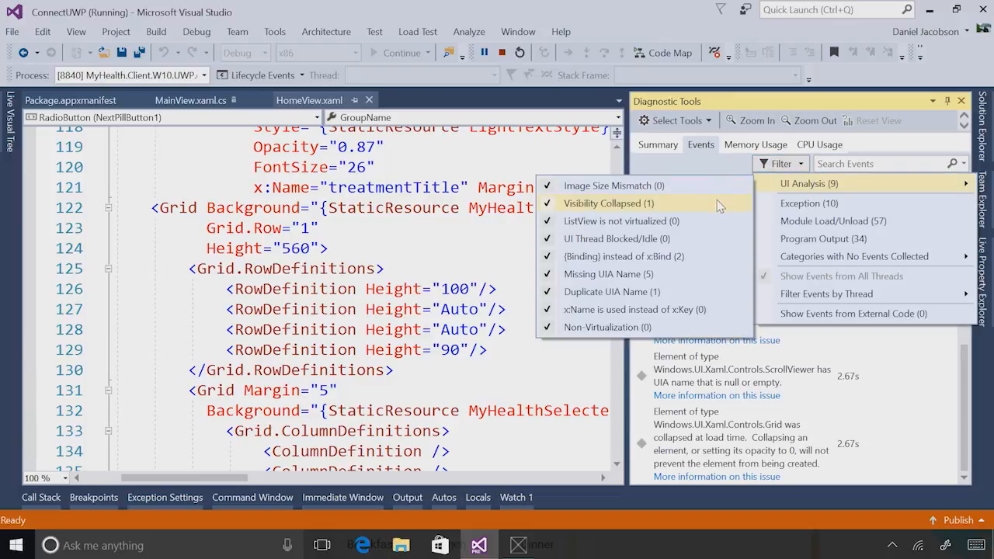
mouse_move(711, 221)
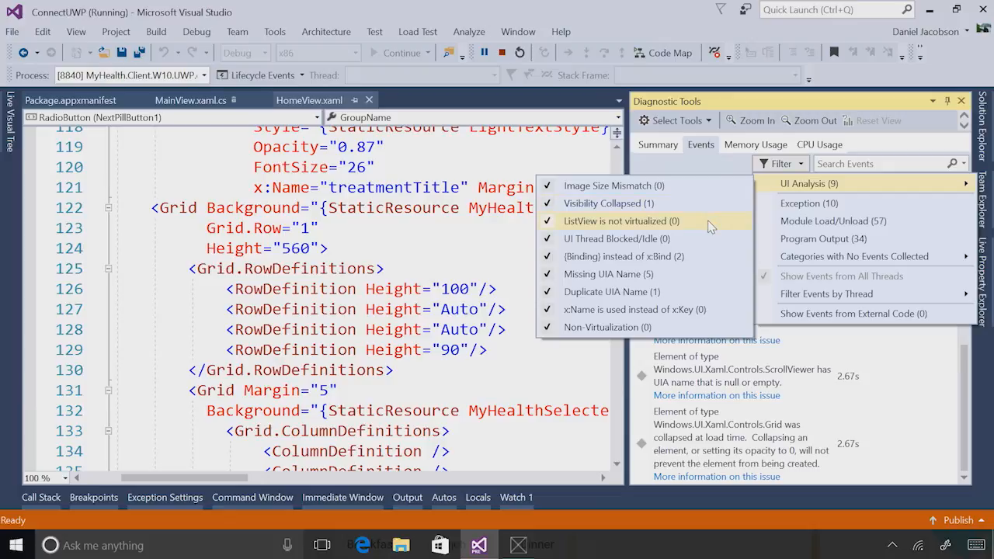
mouse_move(709, 232)
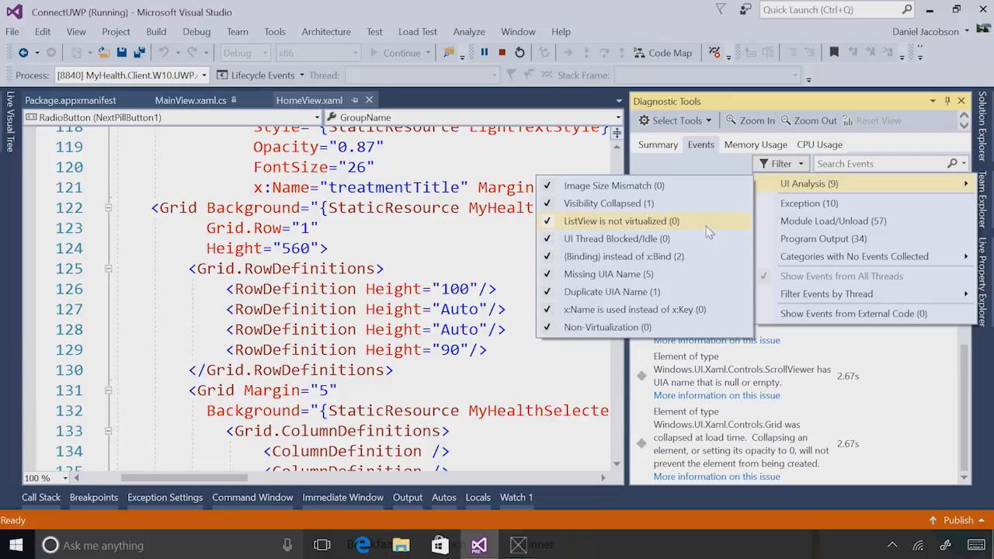
mouse_move(833, 190)
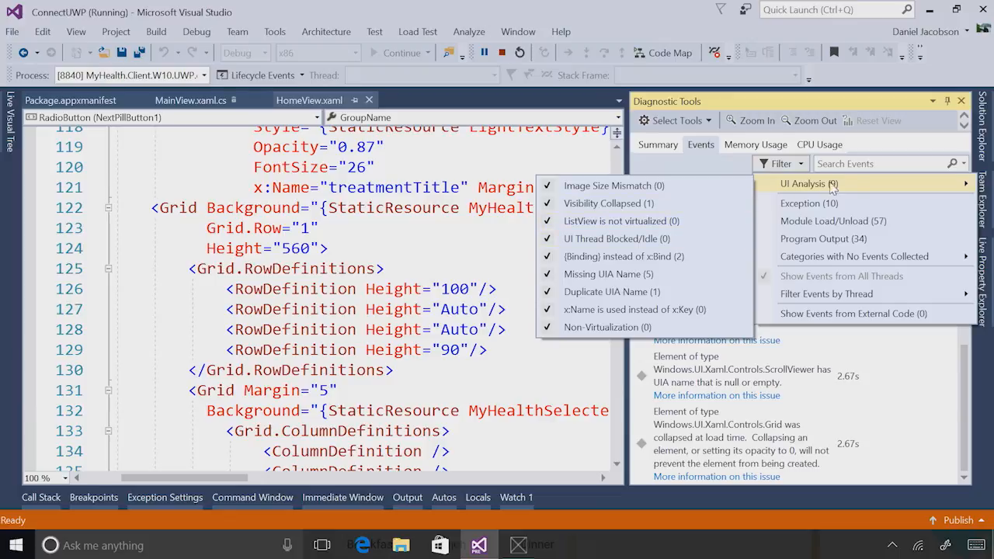
text(radio)
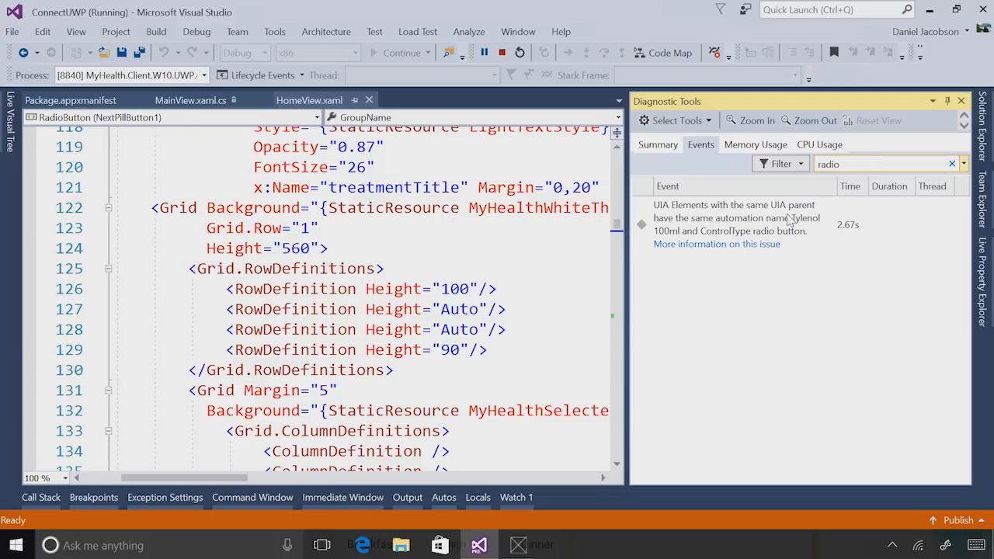
mouse_move(815, 268)
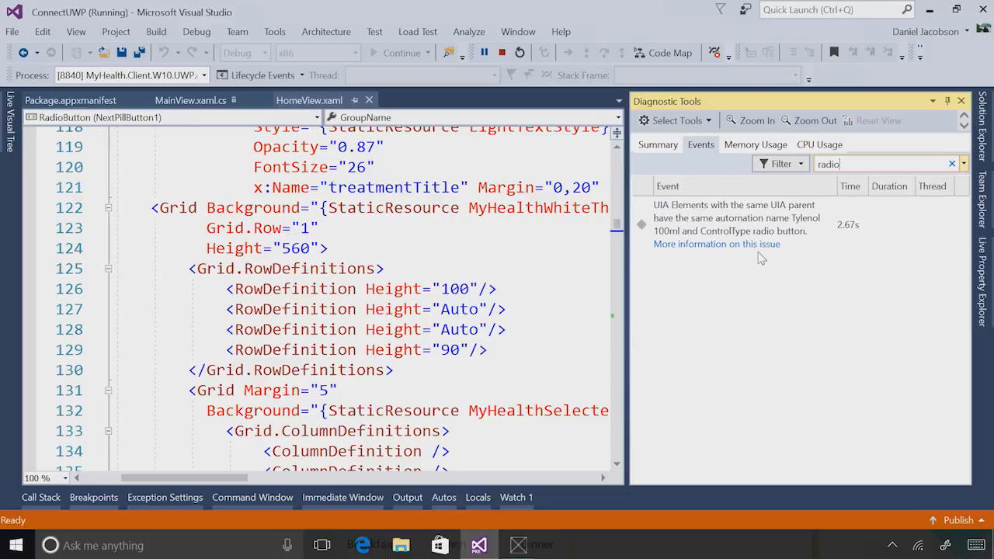
mouse_move(758, 255)
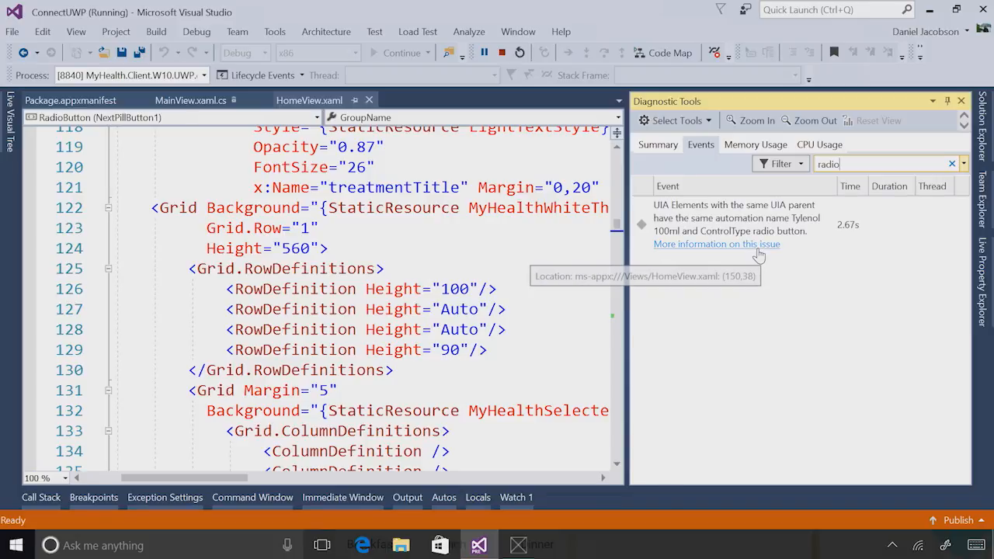
Open the duplicate UIA name documentation in Edge and scroll to its Solution section
click(717, 244)
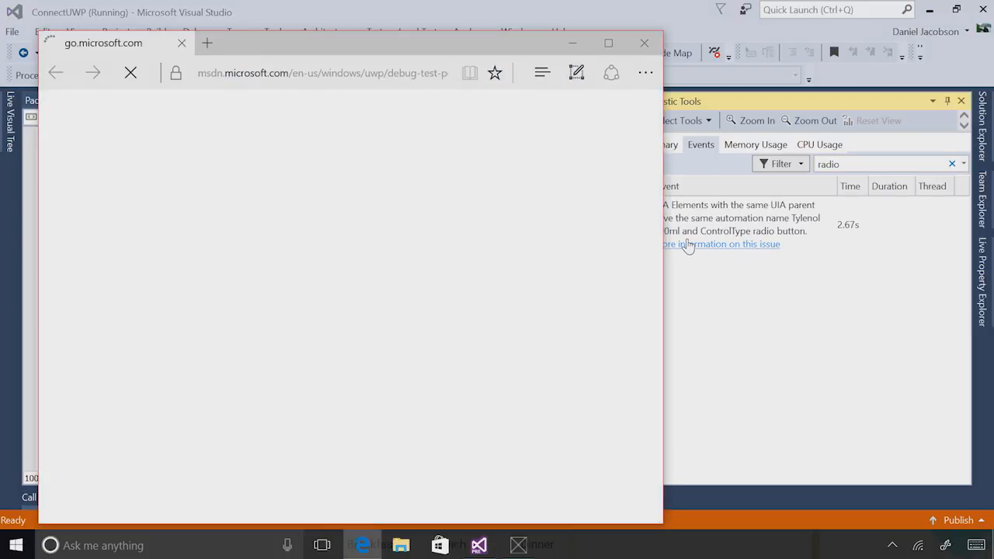
click(717, 243)
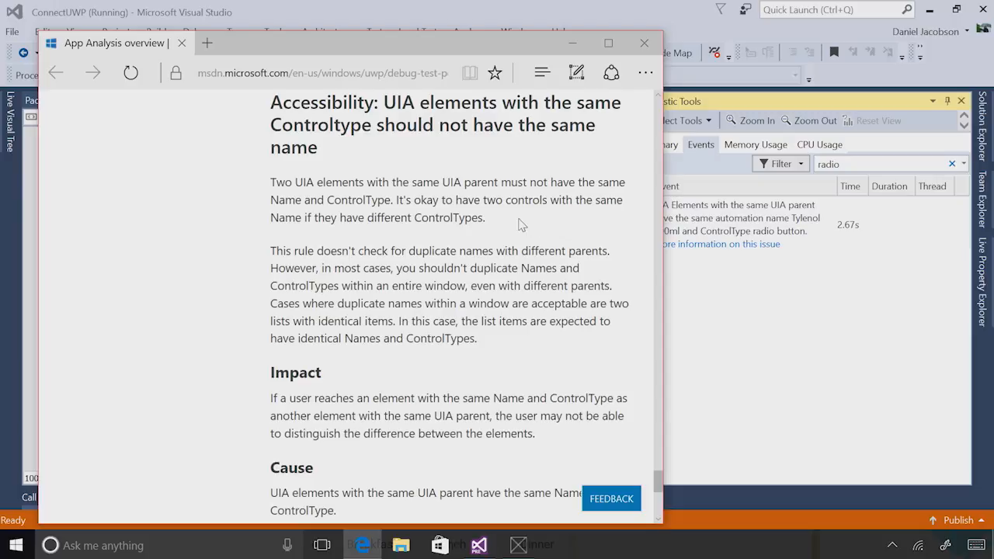
scroll(down, 3)
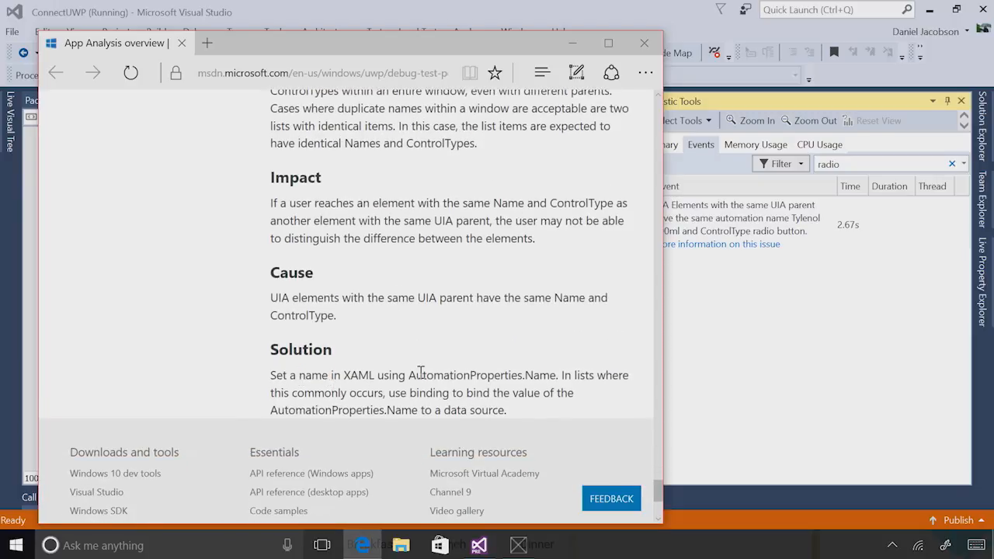
mouse_move(474, 374)
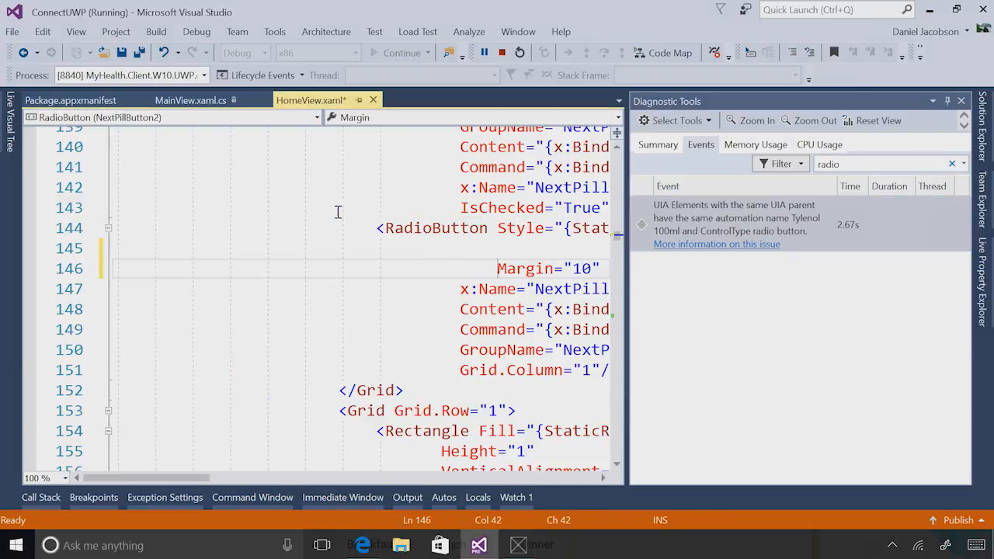
Add AutomationProperties.Name="MyRadioButton" to the NextPillButton2 RadioButton in HomeView.xaml
text(U)
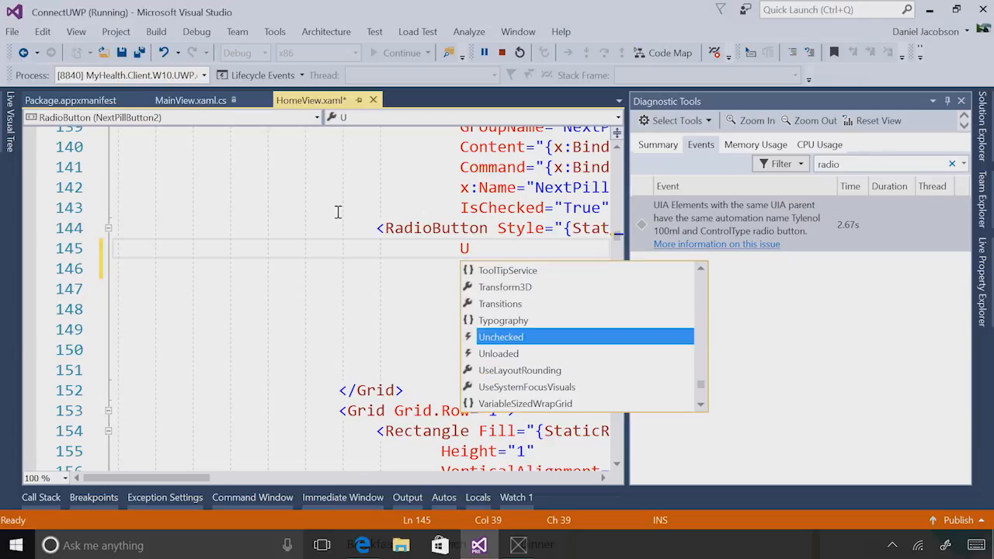
text(AutomationProperties.Name=")
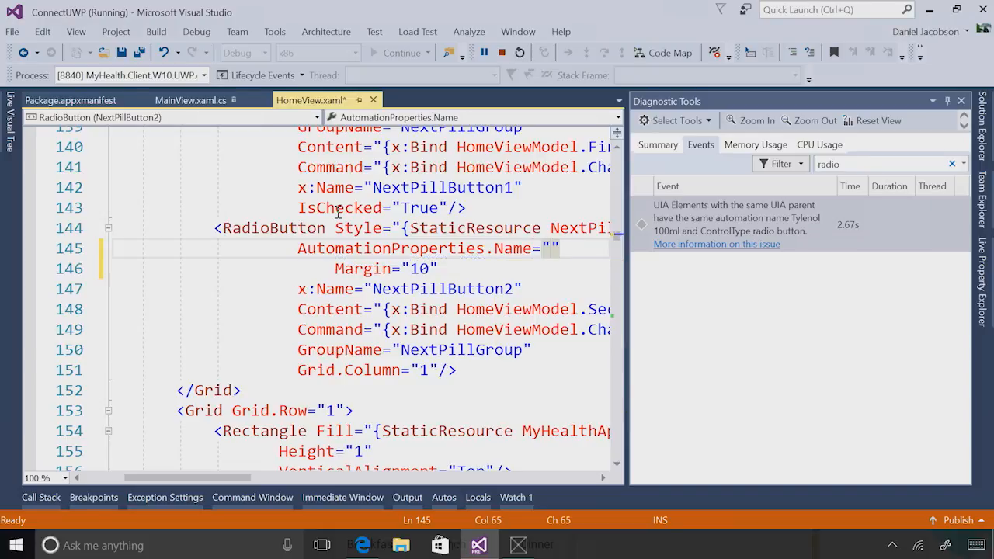
text(MyRadioBut)
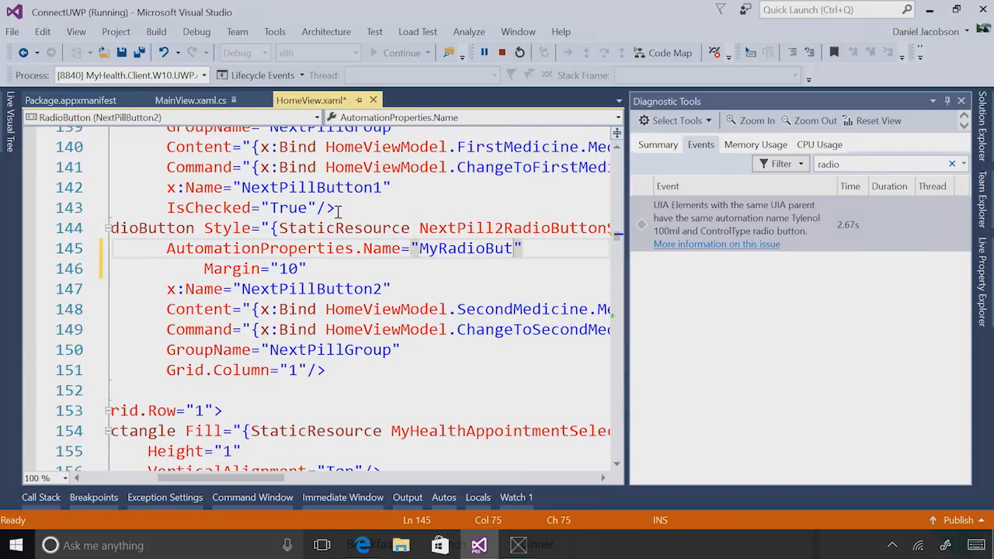
text(ton)
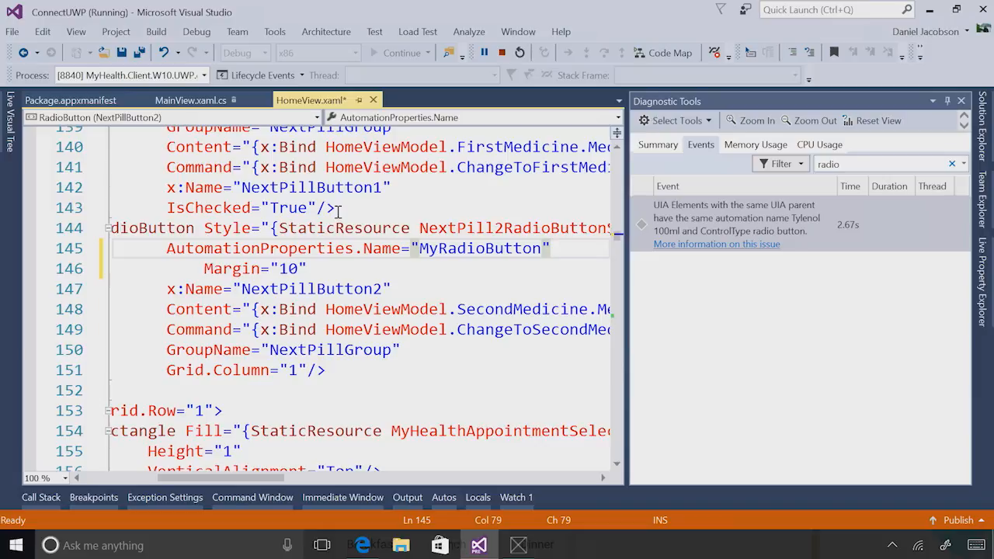
mouse_move(764, 164)
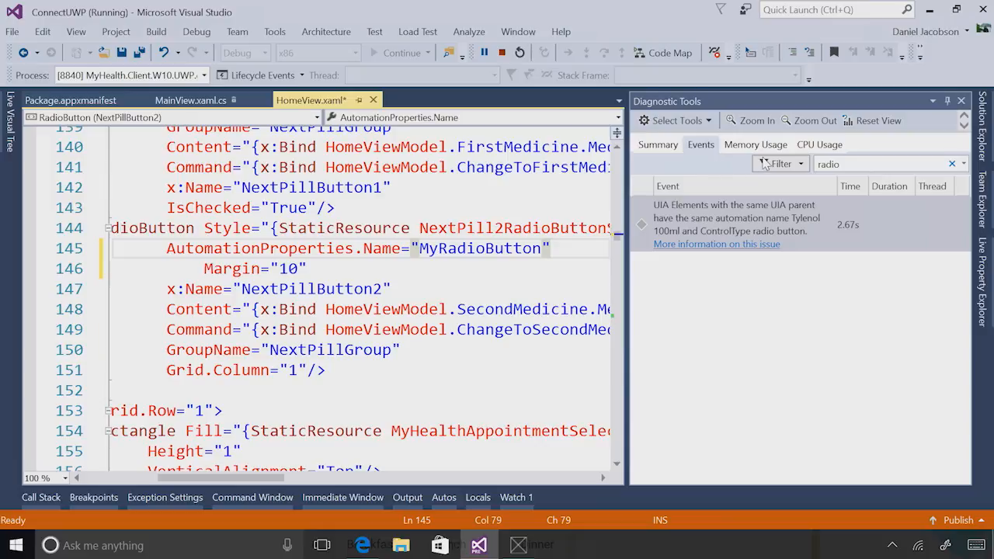
Switch to the running Patients app to view its Treatment and Appointment panels
click(781, 163)
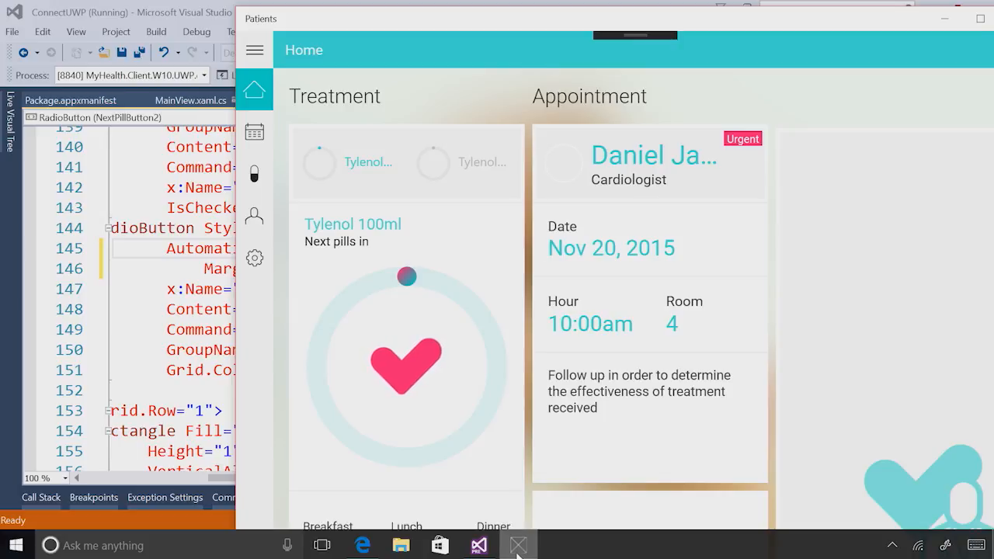
mouse_move(518, 545)
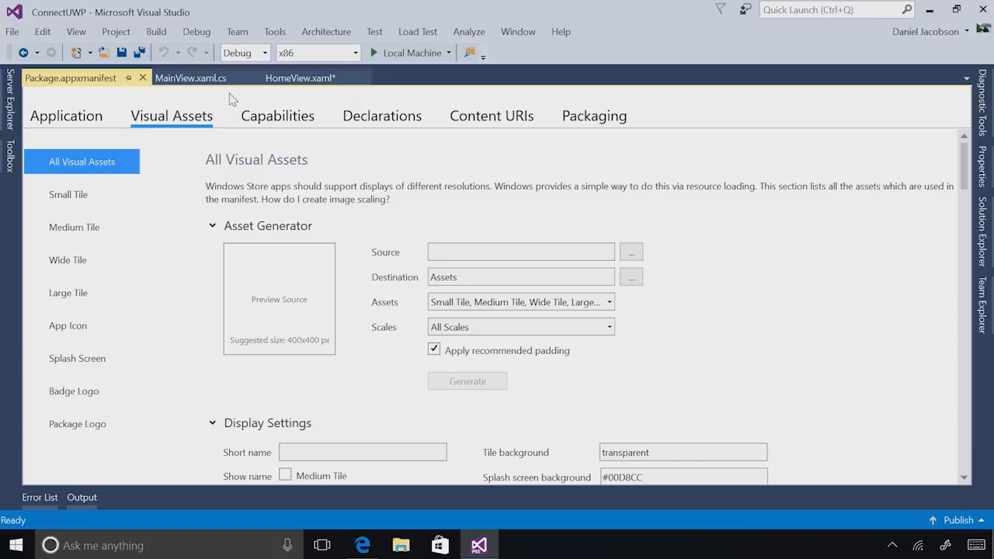
mouse_move(228, 103)
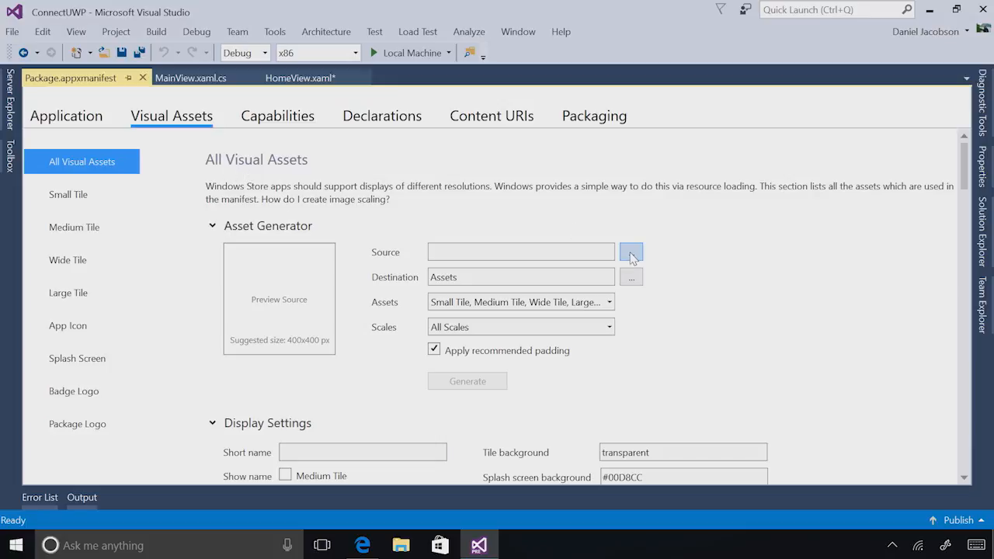
Choose Desktop\AssetSource\Default.png as the Asset Generator's source image
click(630, 251)
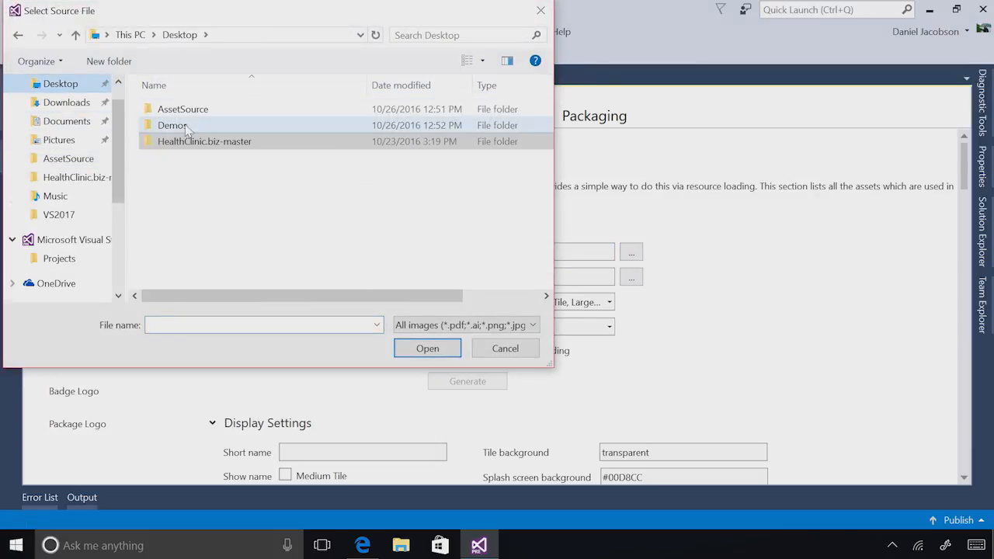
double_click(182, 109)
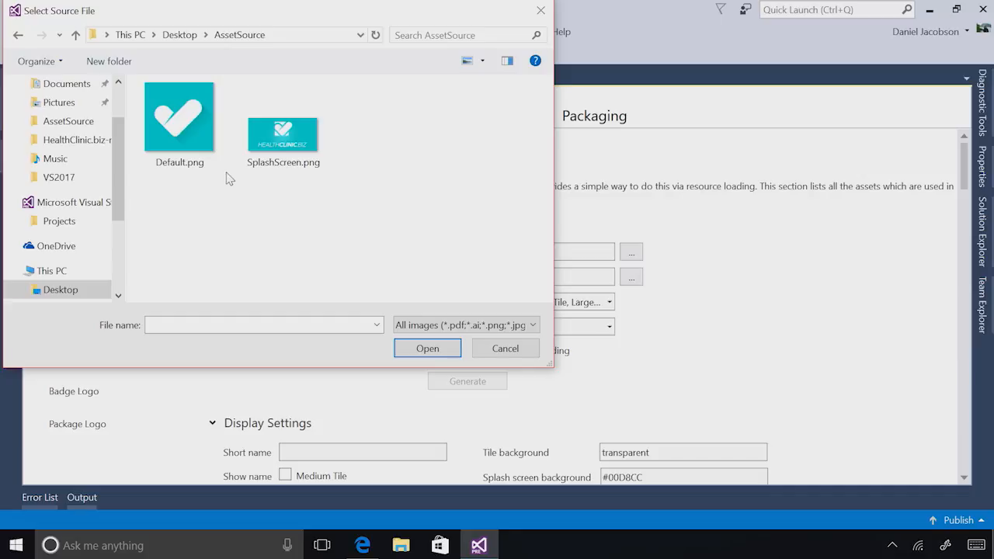
mouse_move(213, 200)
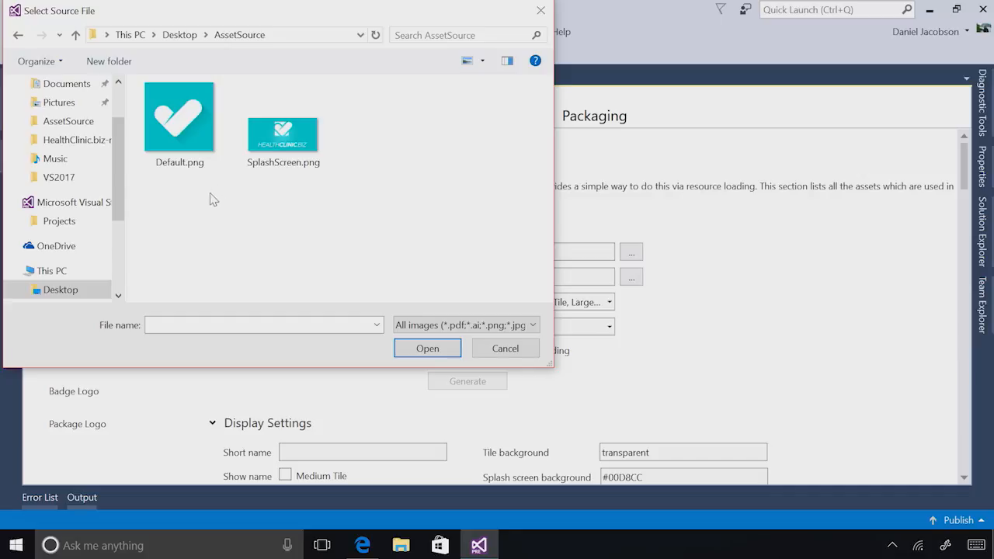
mouse_move(228, 203)
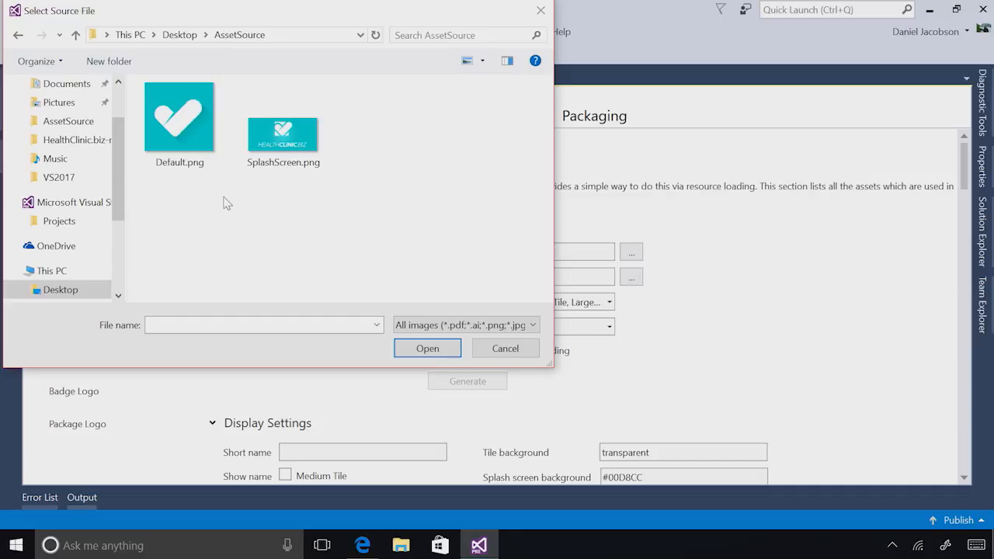
mouse_move(210, 178)
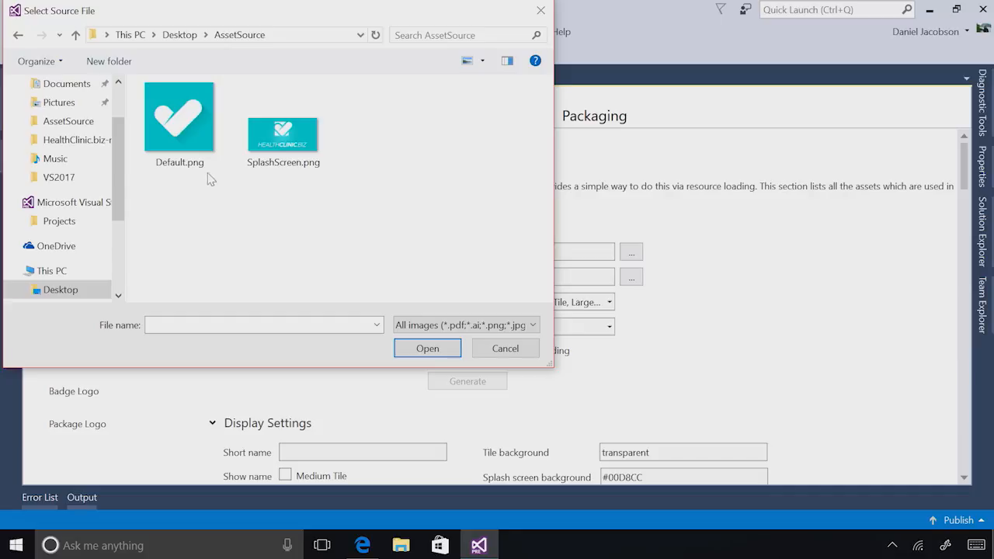
click(427, 348)
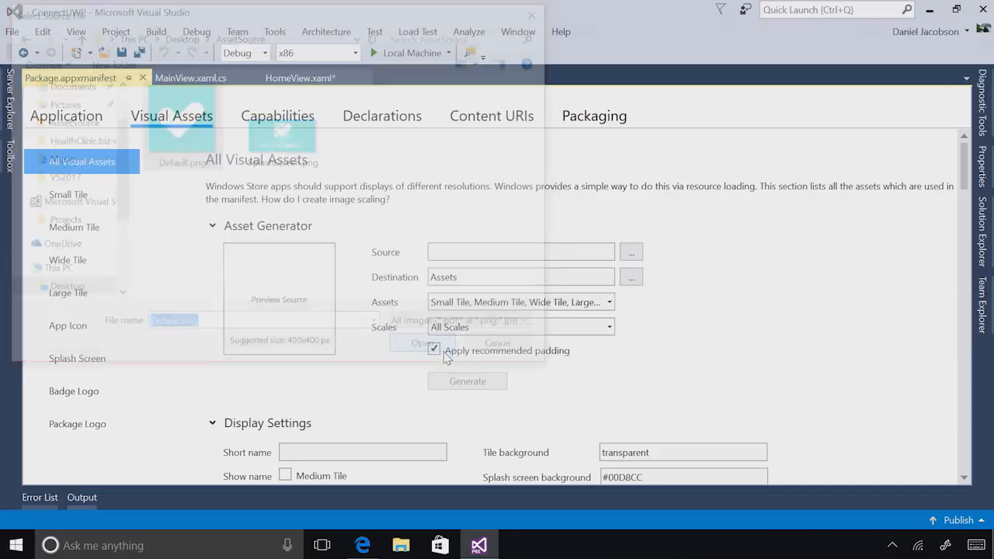
Show the project's existing asset images and review the asset types to generate
click(423, 343)
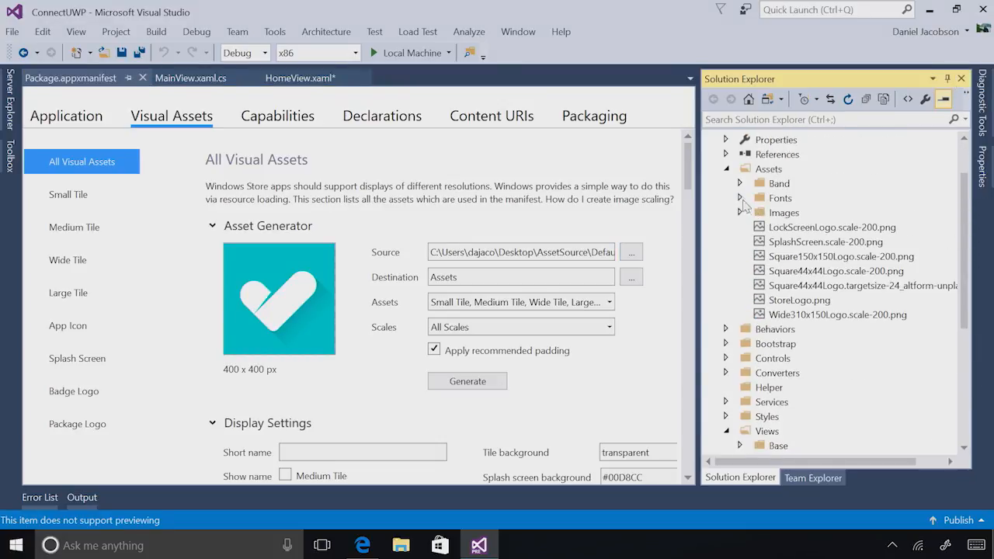
click(832, 227)
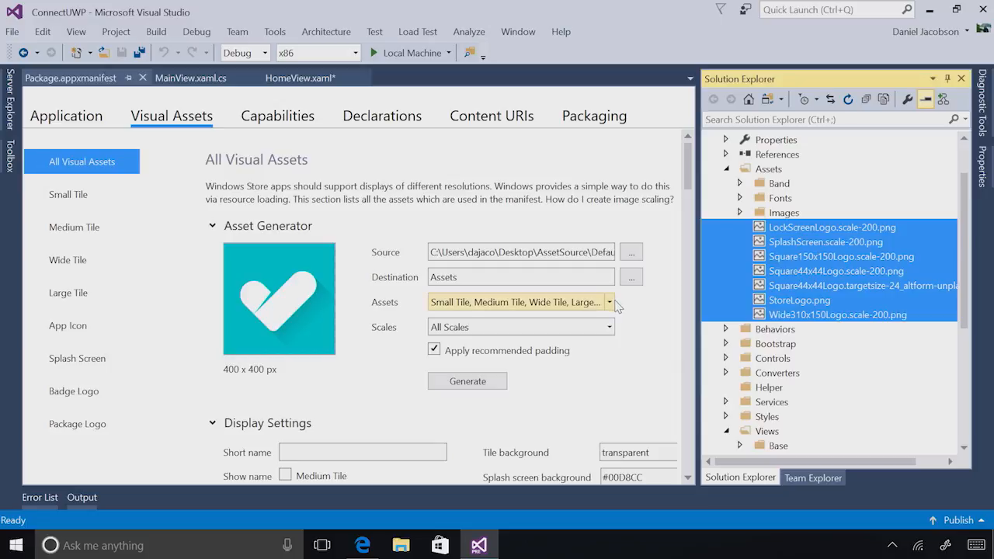
click(610, 301)
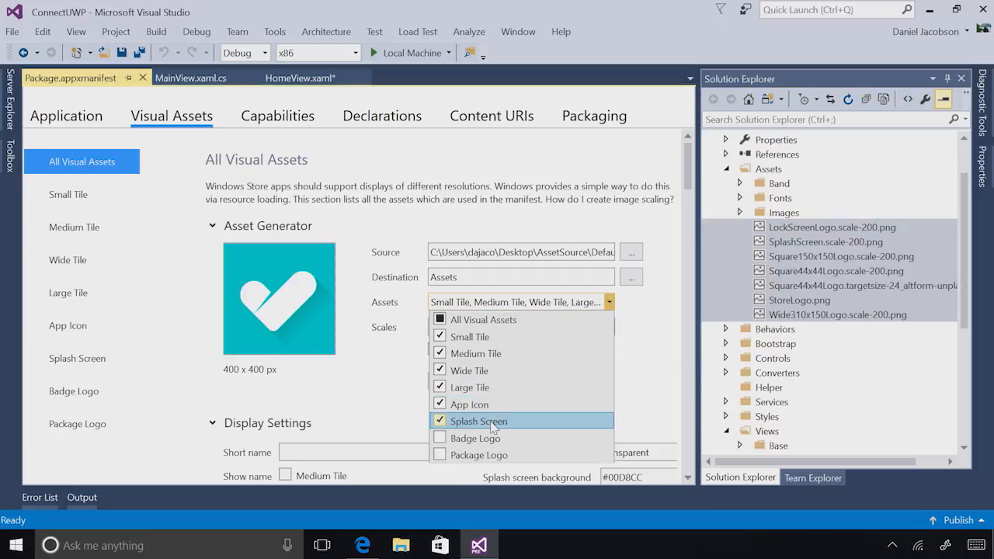
click(440, 421)
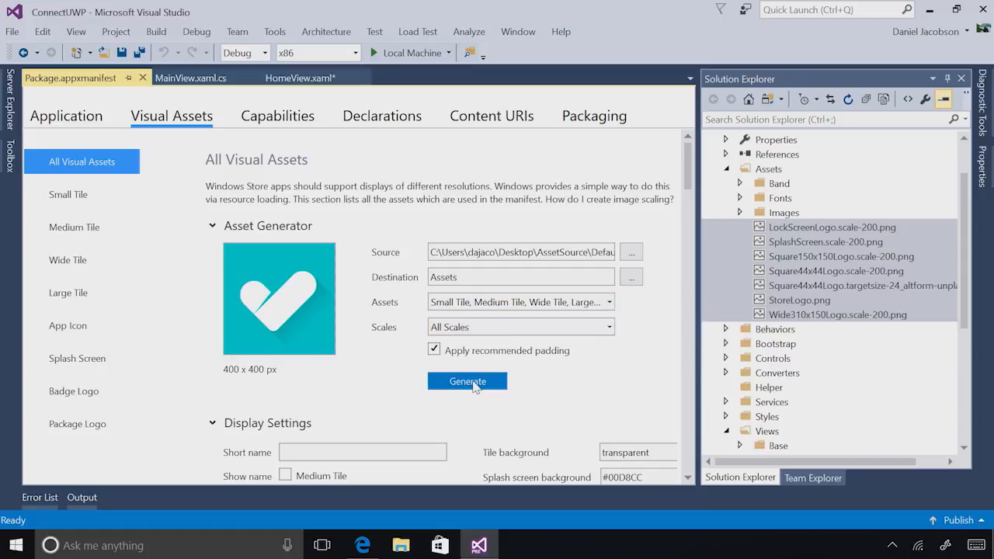
Generate all tile, icon and splash assets from Default.png, overwriting existing files
click(467, 381)
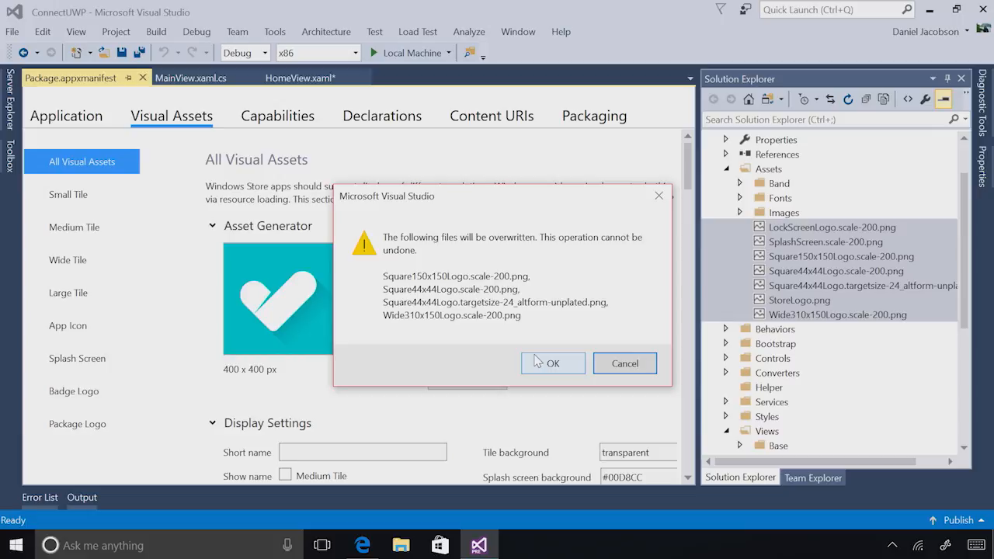
mouse_move(539, 367)
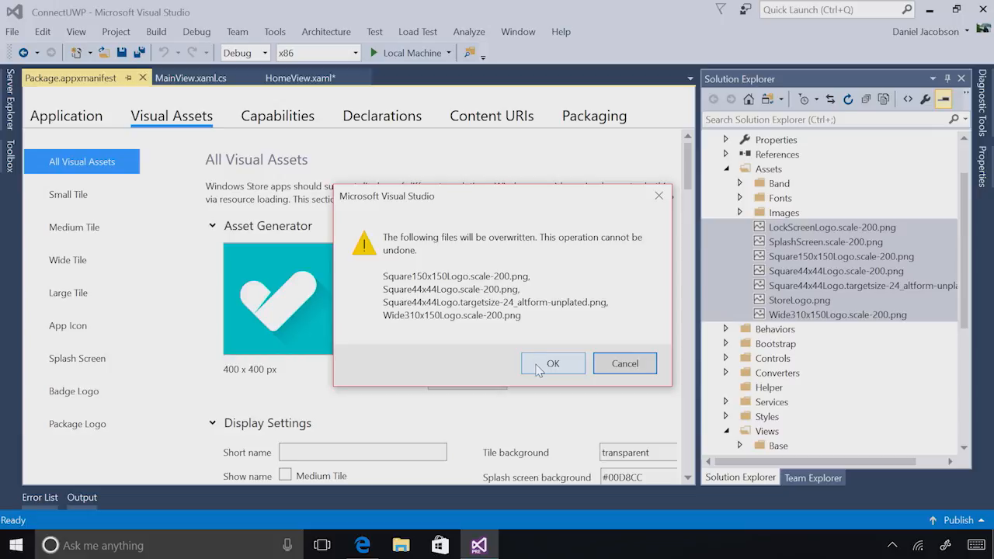
click(553, 363)
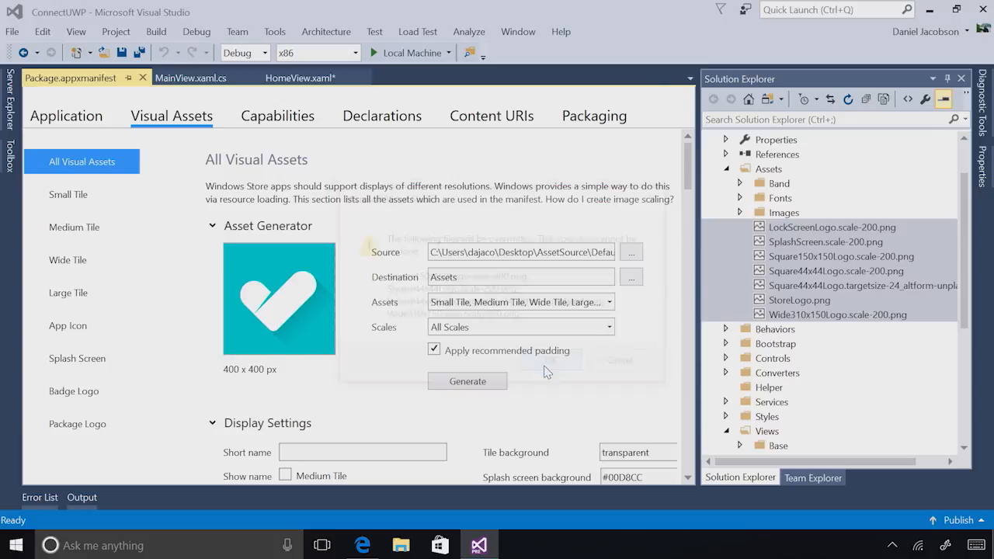
click(467, 380)
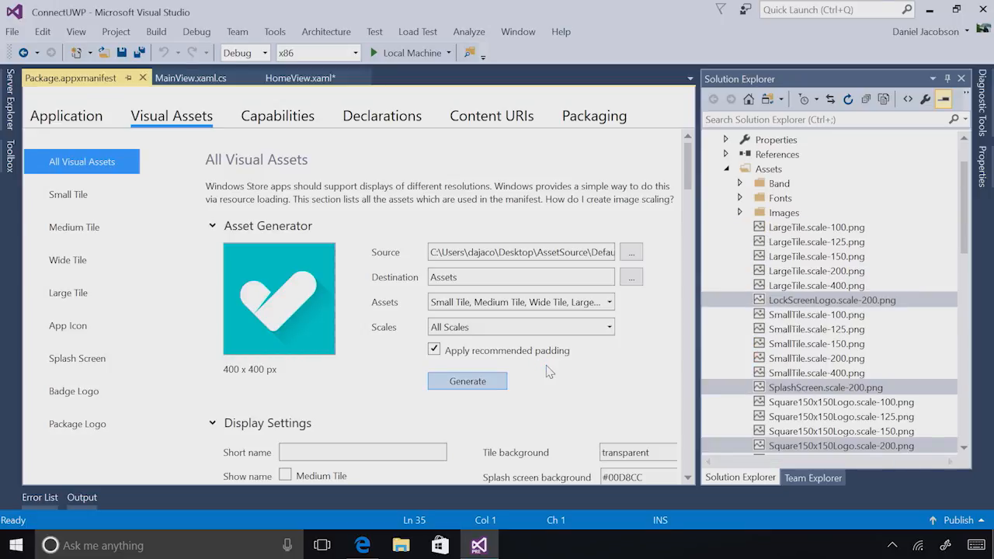
mouse_move(777, 241)
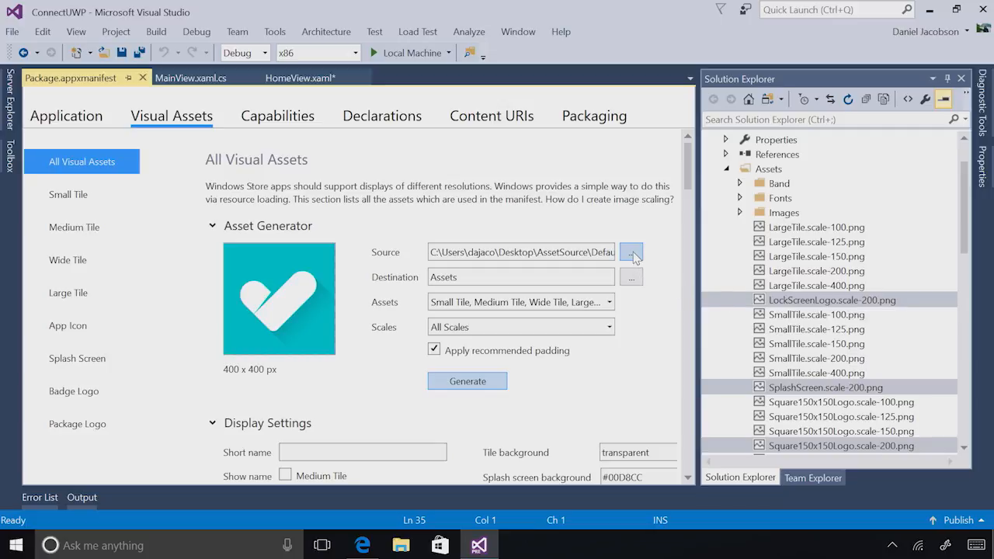
Set AssetSource\SplashScreen.png as the source and turn off recommended padding
click(630, 251)
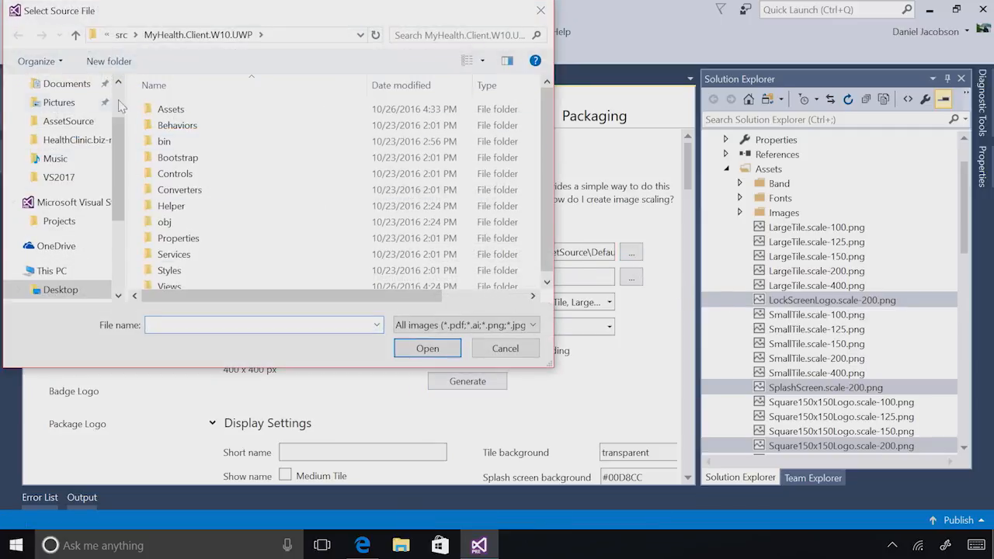
click(61, 83)
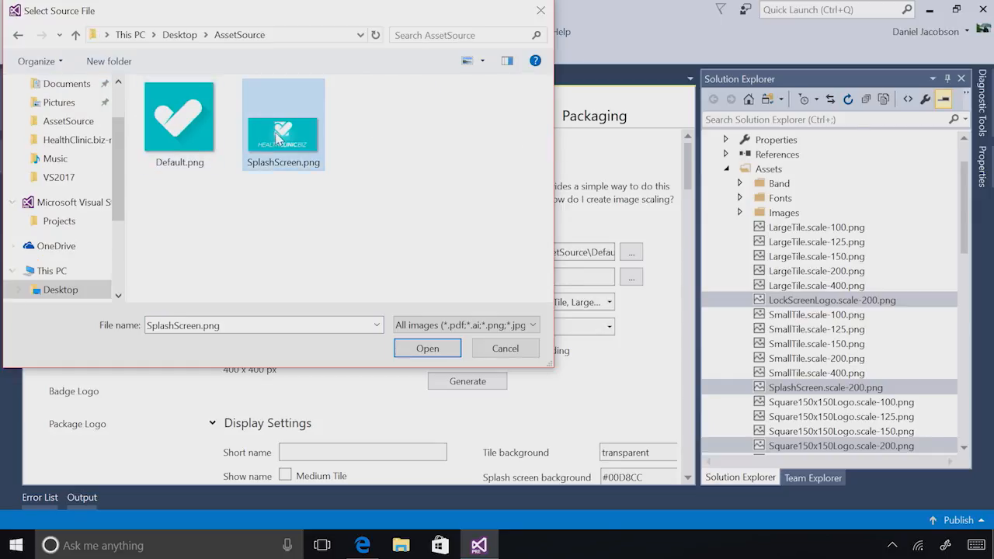
click(428, 348)
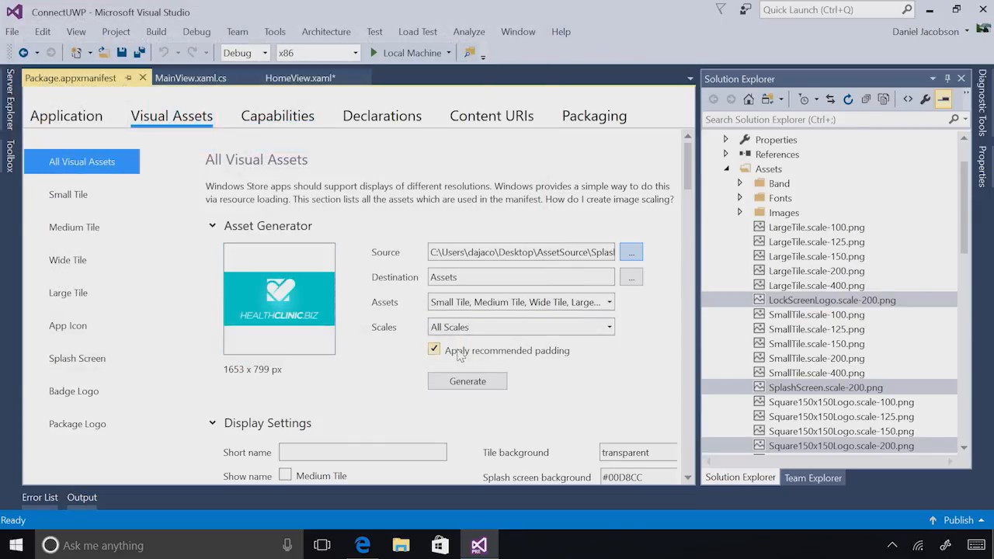
click(434, 350)
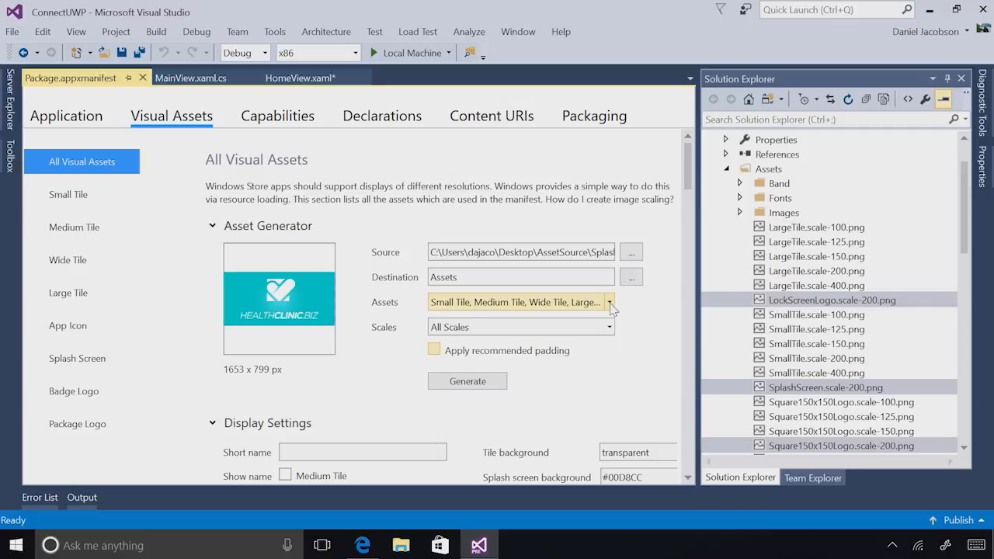
Generate only the Splash Screen assets, overwriting the old splash screen files
click(609, 302)
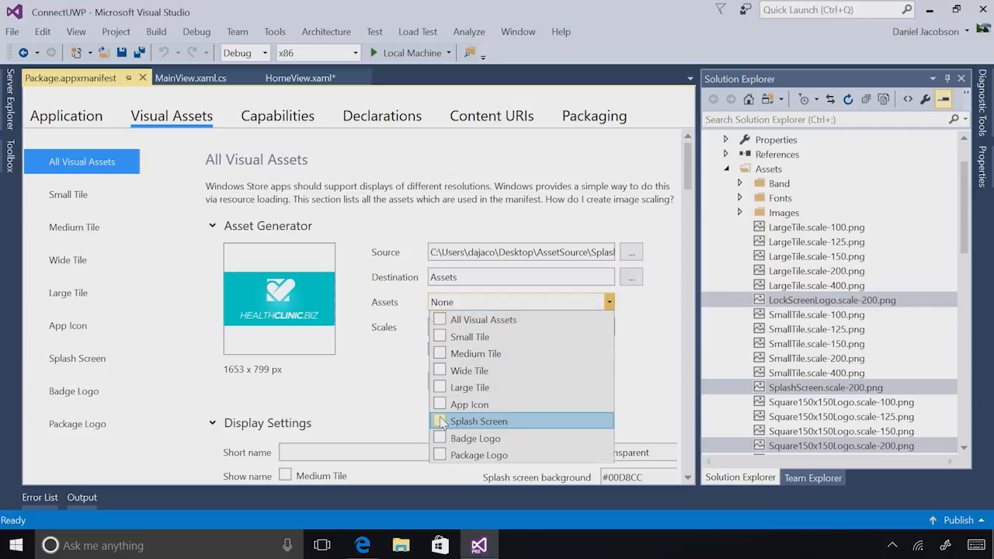
click(467, 381)
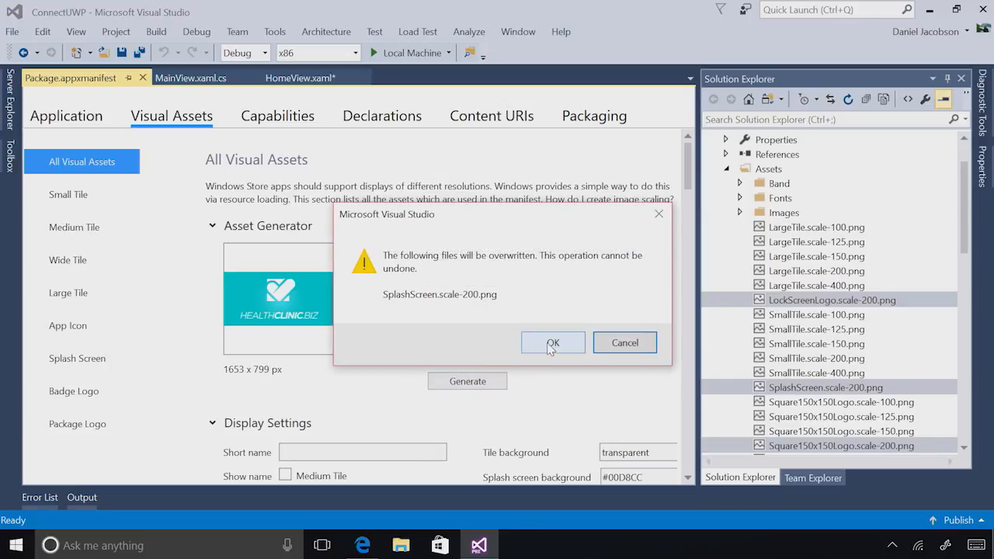
click(553, 343)
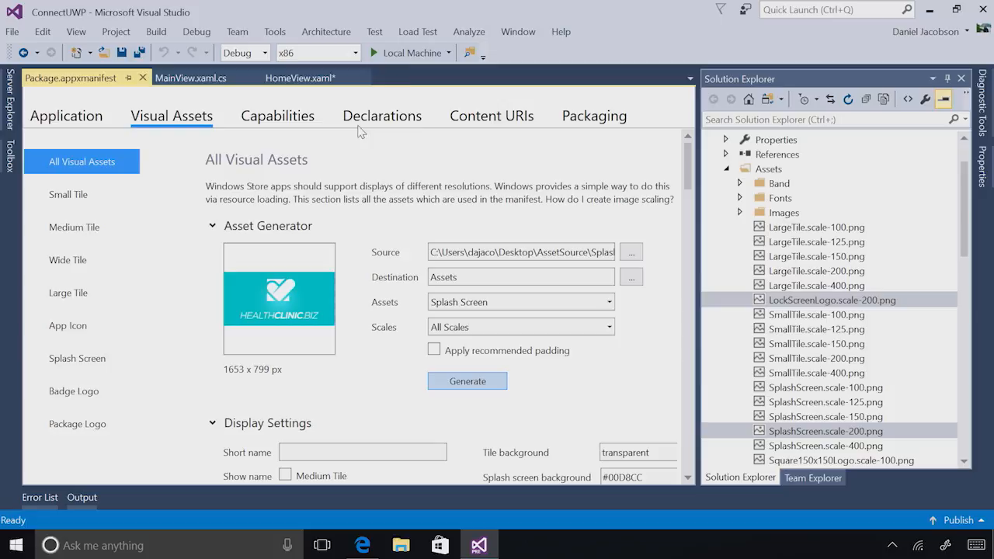